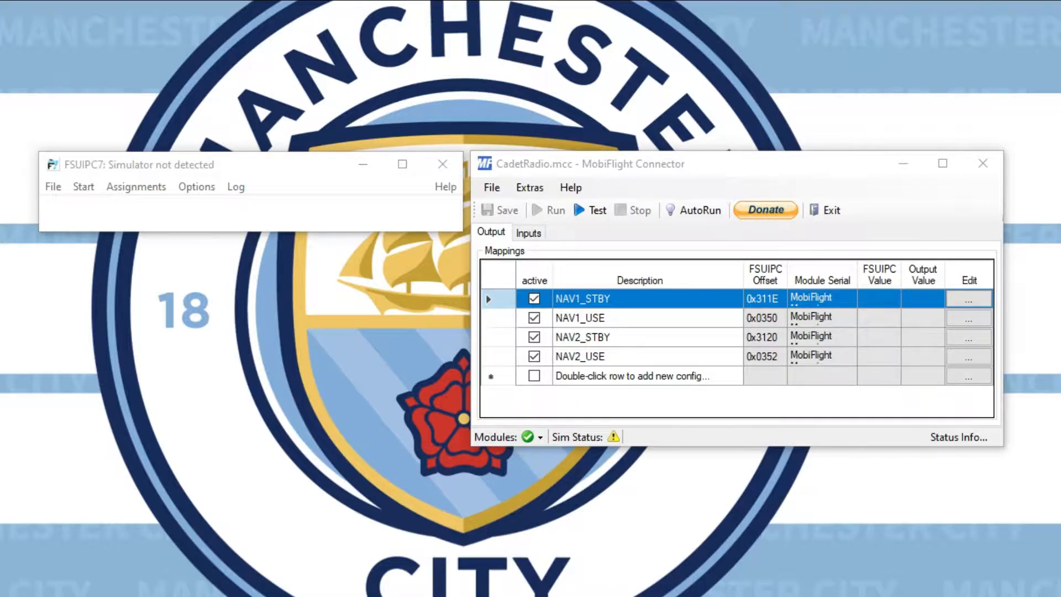
mouse_move(680, 292)
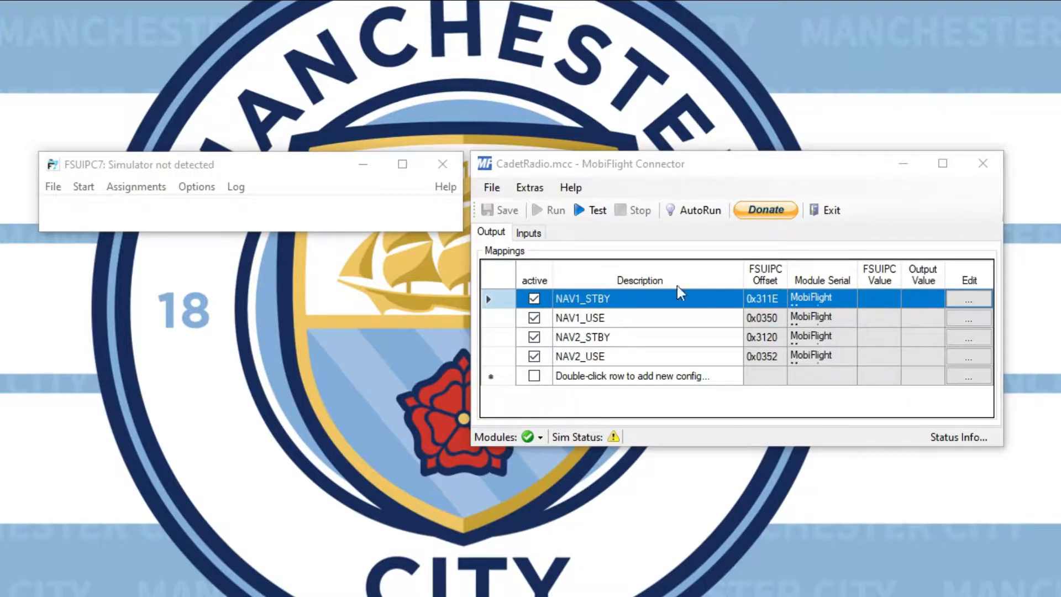
mouse_move(844, 537)
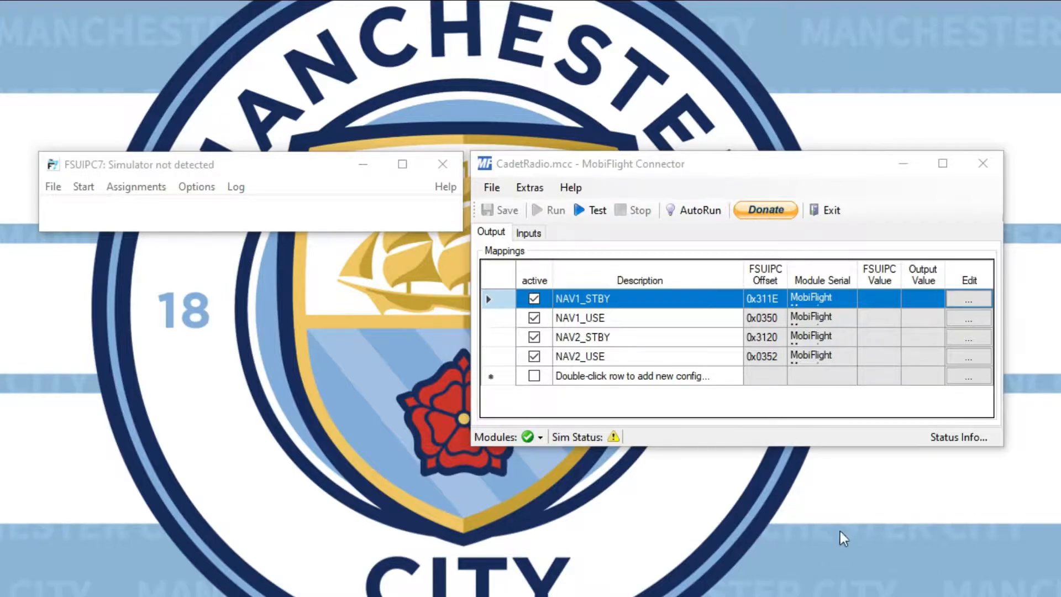
Step: Open the seven-segment display tutorial from the tutorials list and scroll through it
click(211, 18)
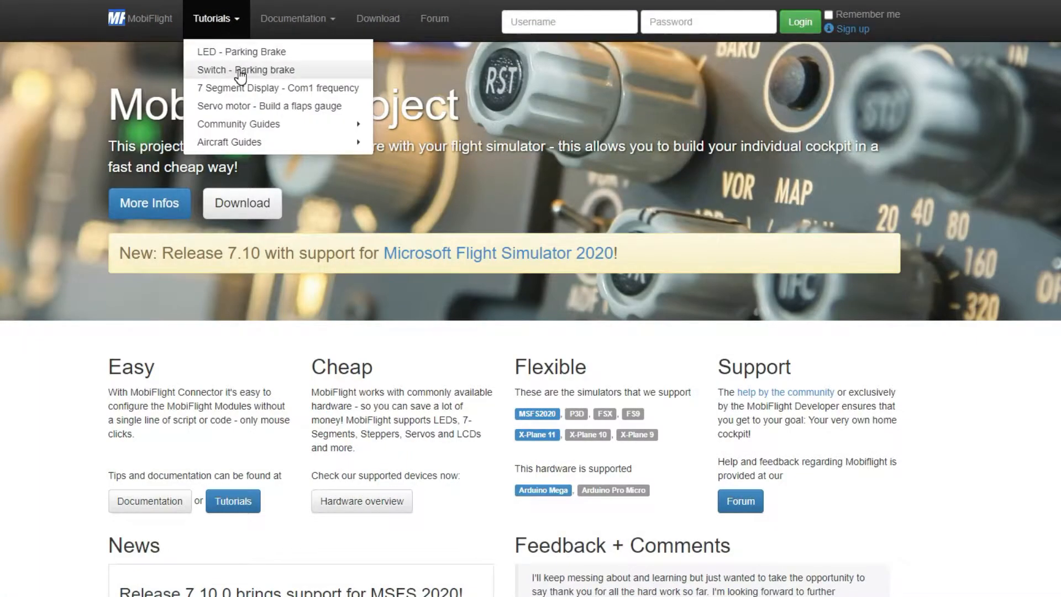
click(276, 88)
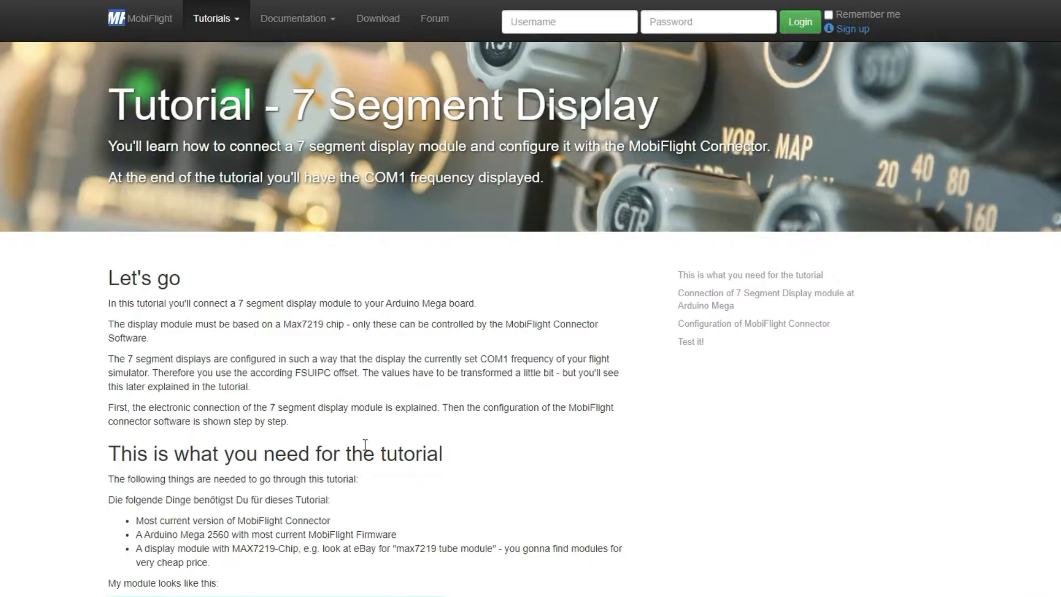
scroll(down, 3)
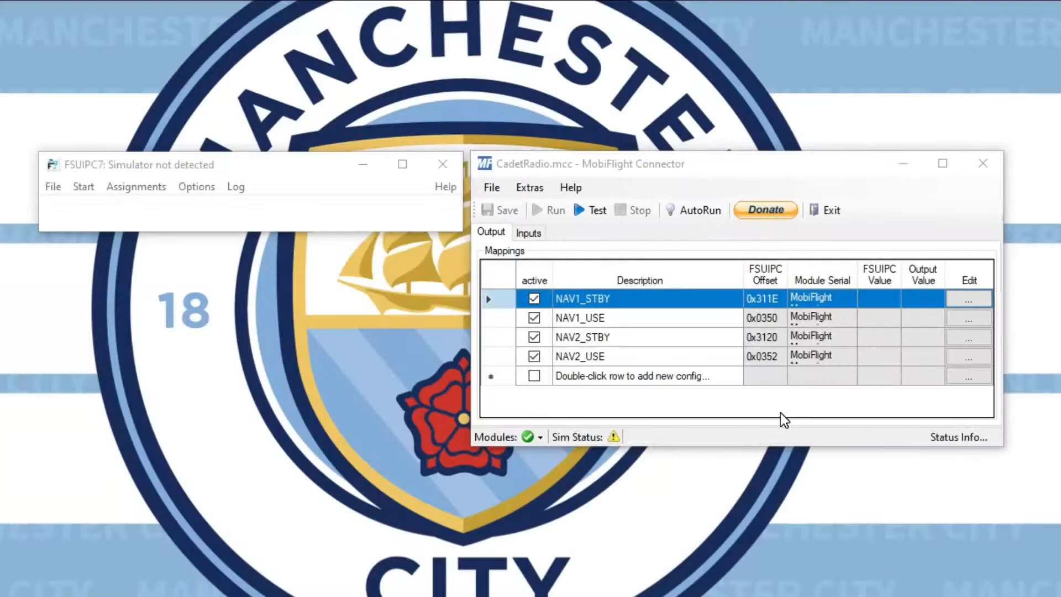
mouse_move(841, 407)
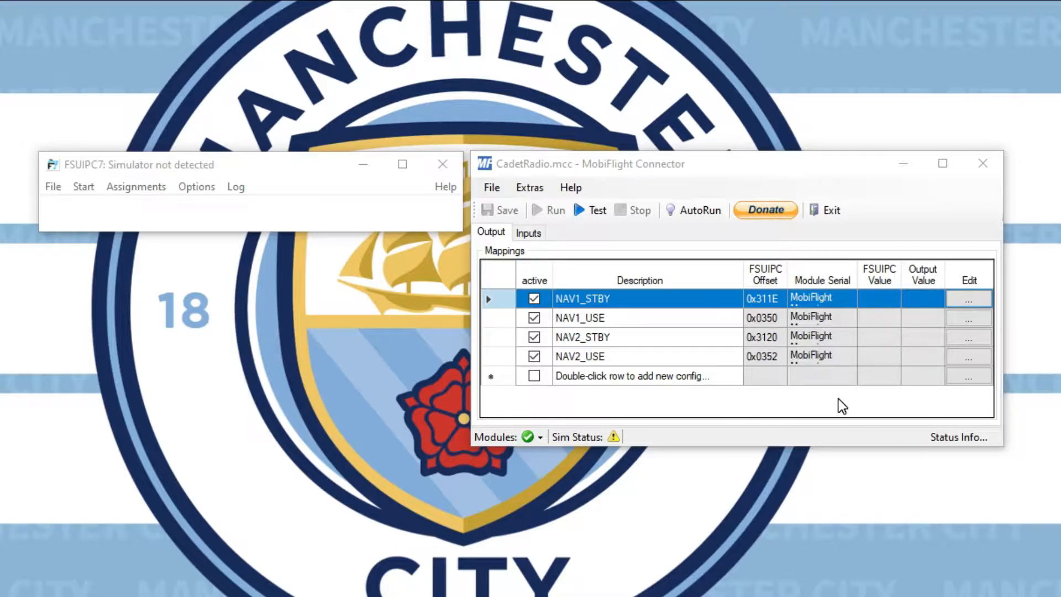
mouse_move(656, 340)
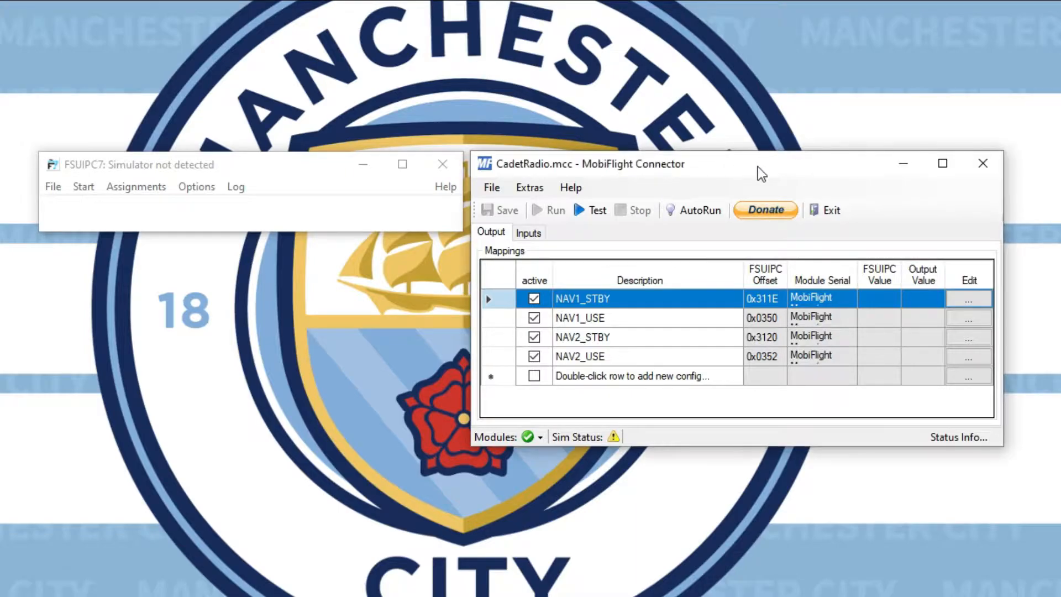
mouse_move(819, 338)
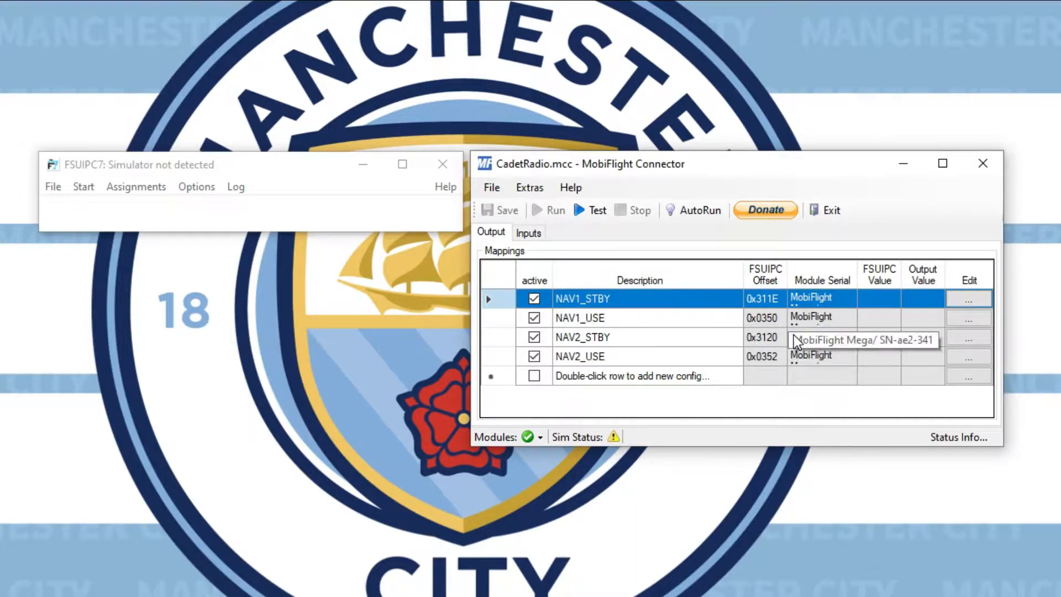
mouse_move(805, 422)
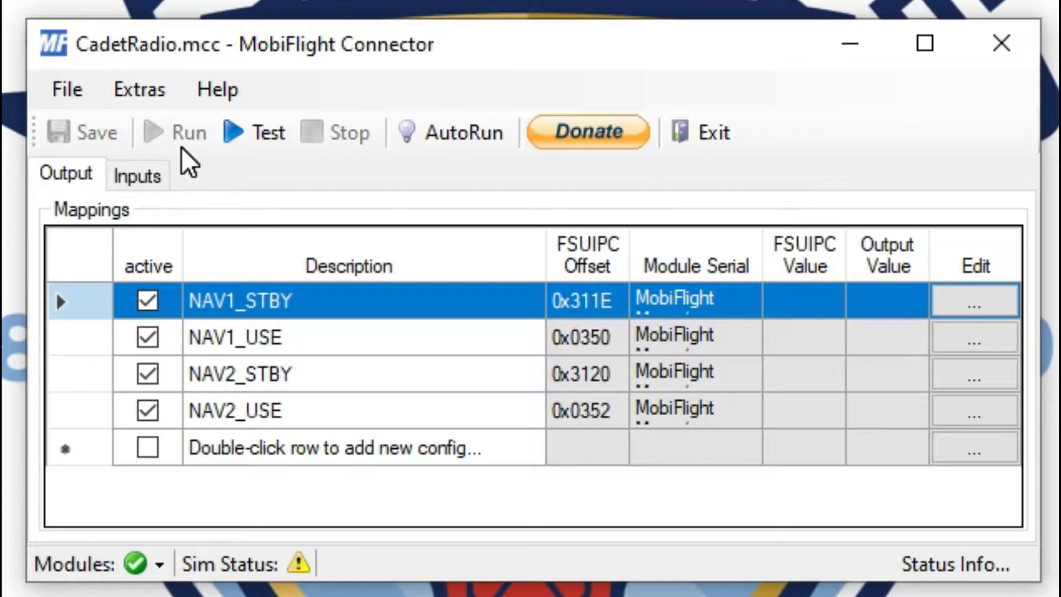
mouse_move(294, 372)
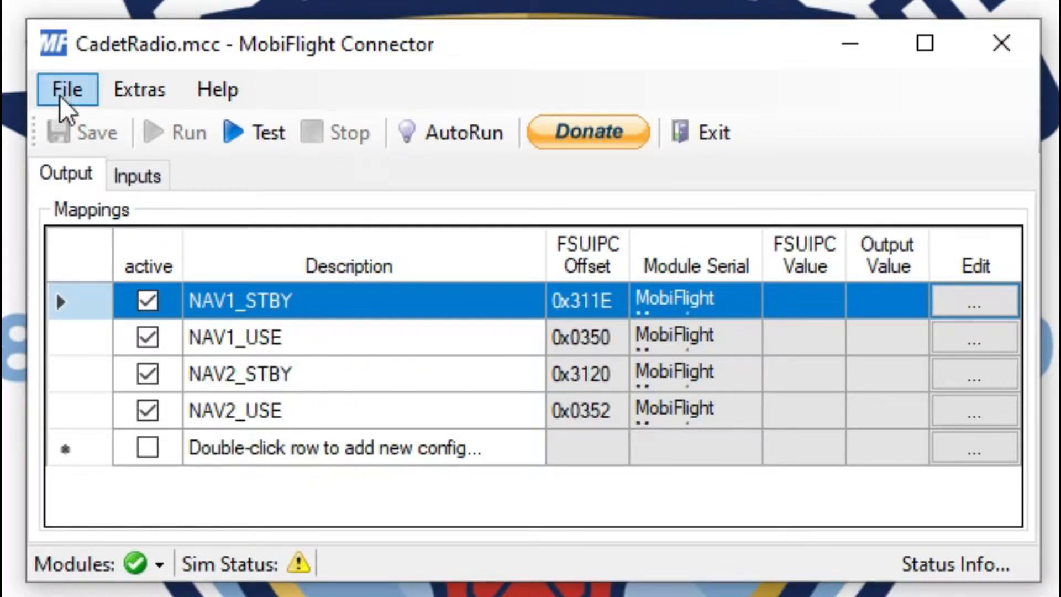
Step: Create a new configuration via File > New, discarding the four NAV mappings, and show Extras
click(67, 89)
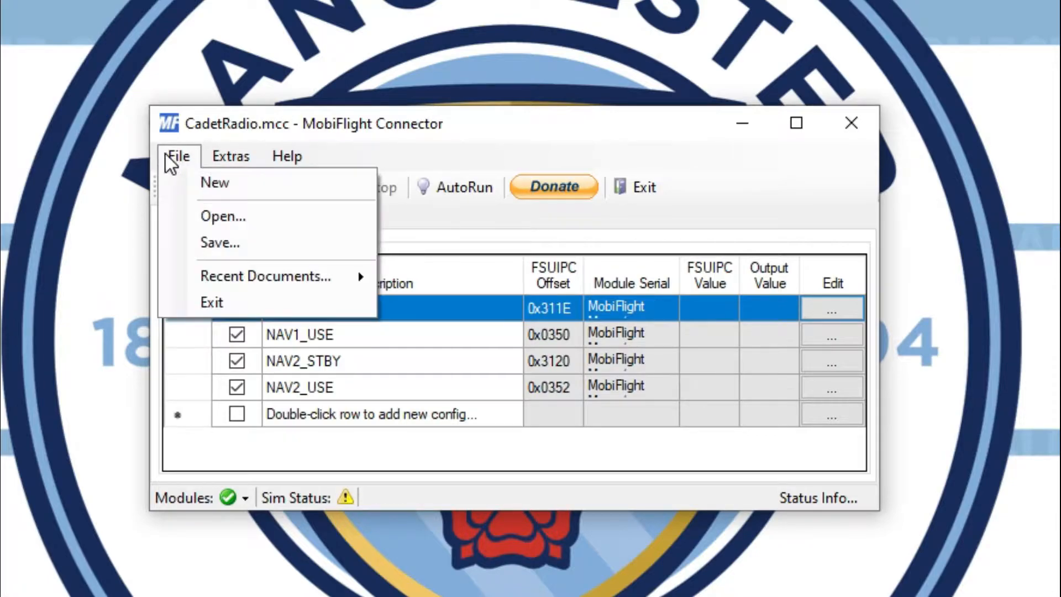
click(215, 182)
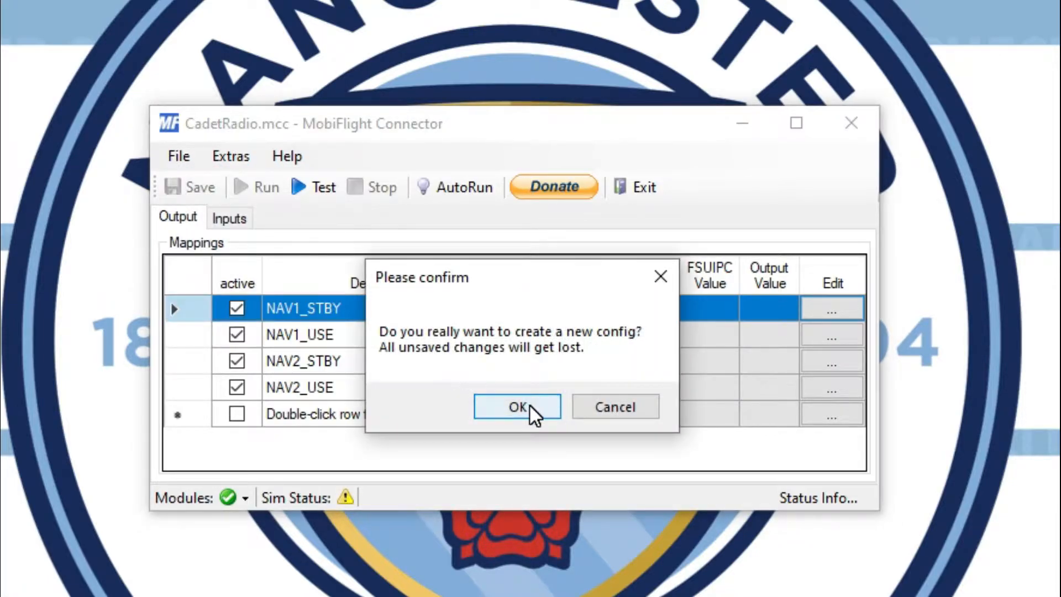
click(517, 406)
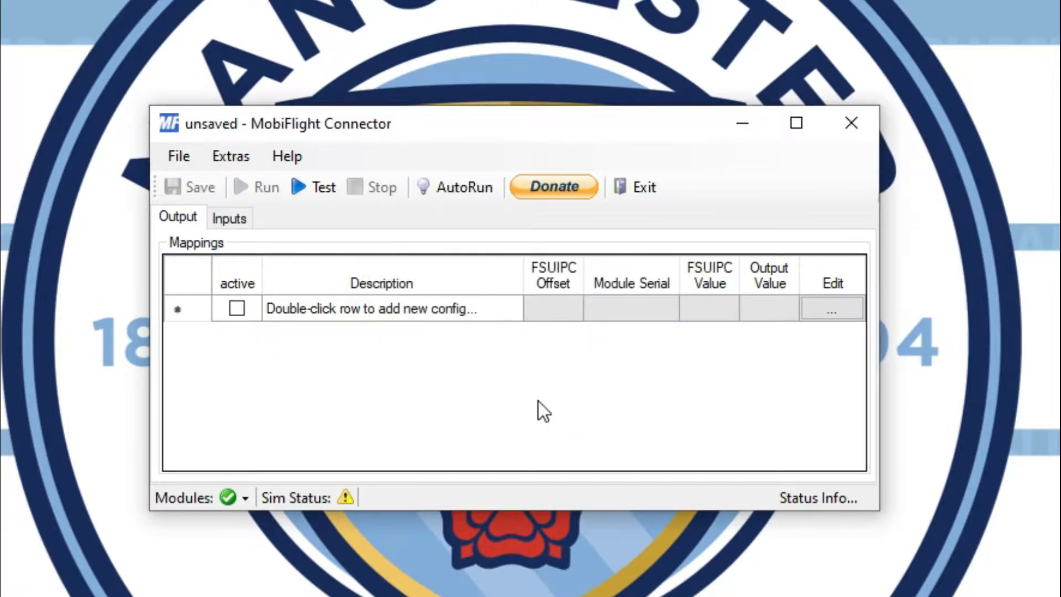
mouse_move(437, 413)
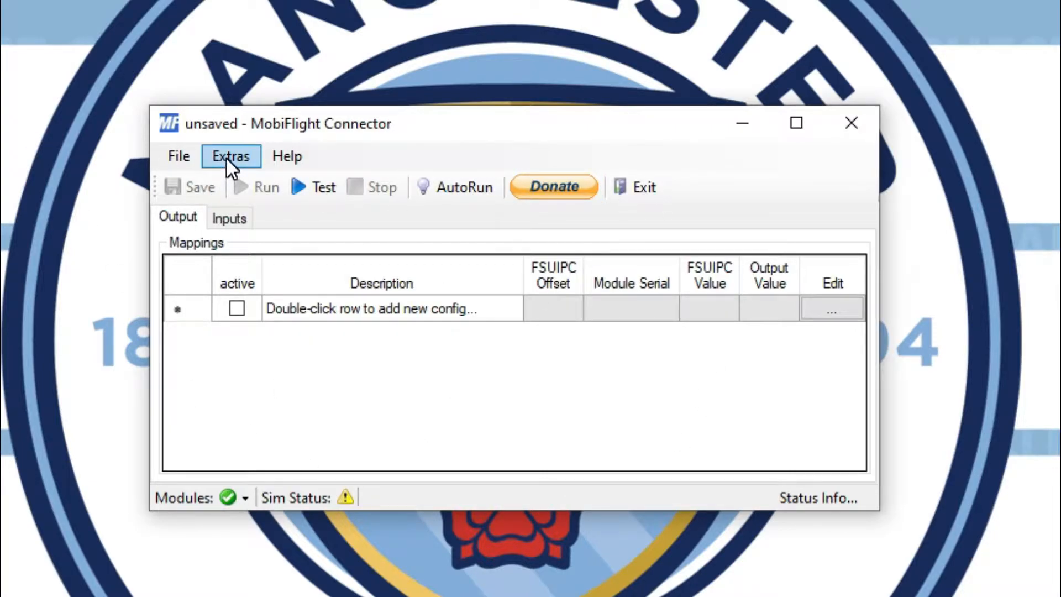
click(230, 155)
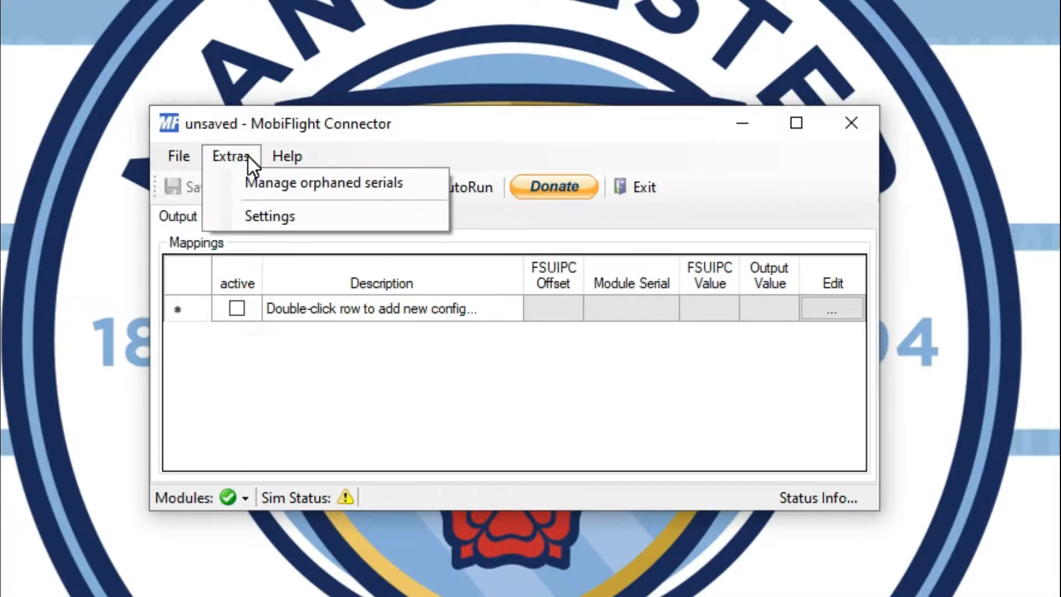
Step: Show the MobiFlight Mega's details on the MobiFlight Modules settings tab and its addable device types
click(269, 216)
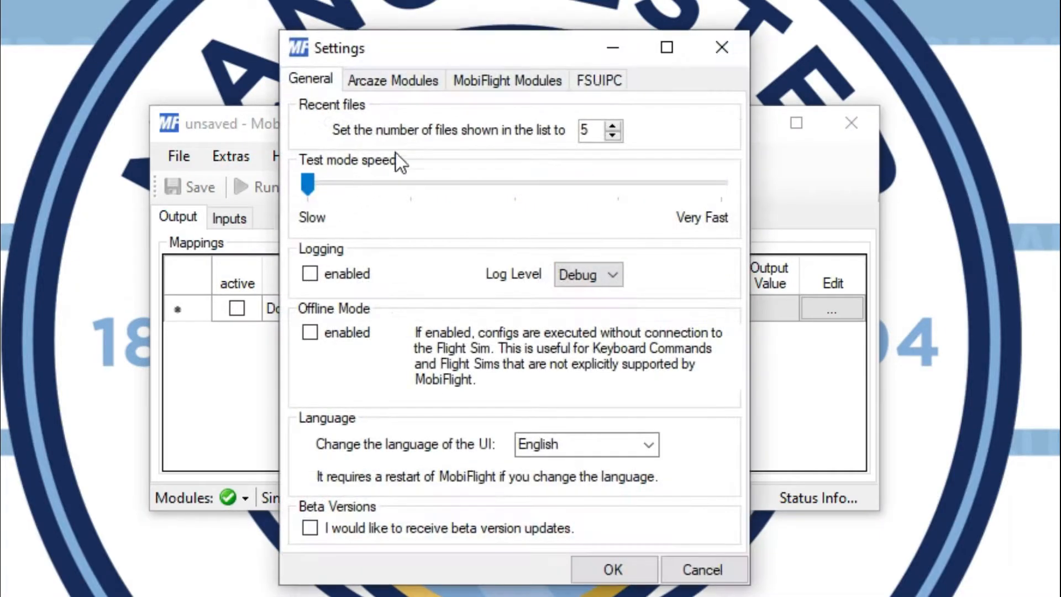
click(506, 80)
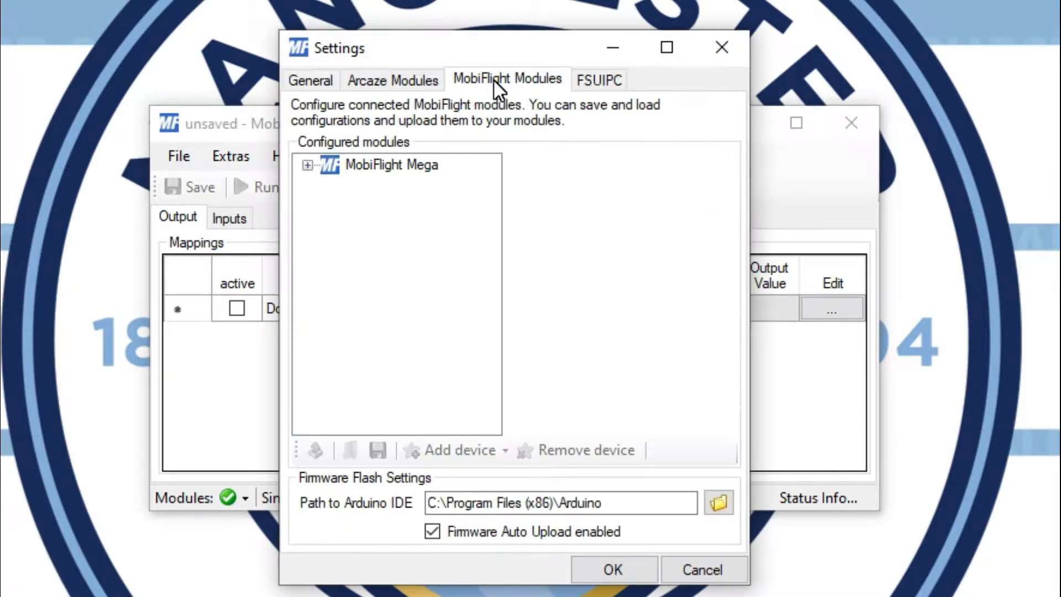
mouse_move(358, 183)
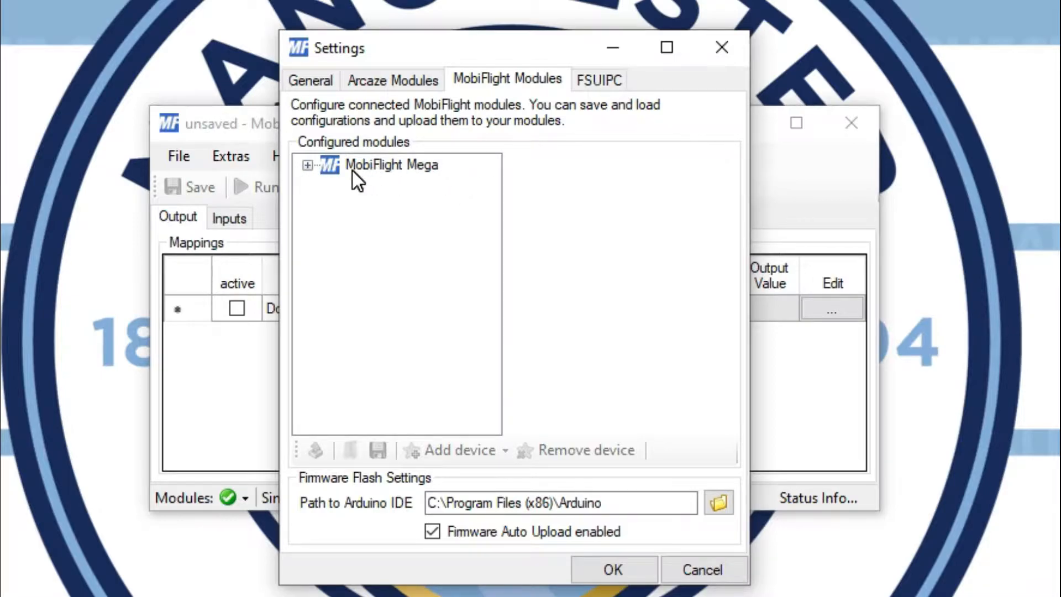
click(391, 165)
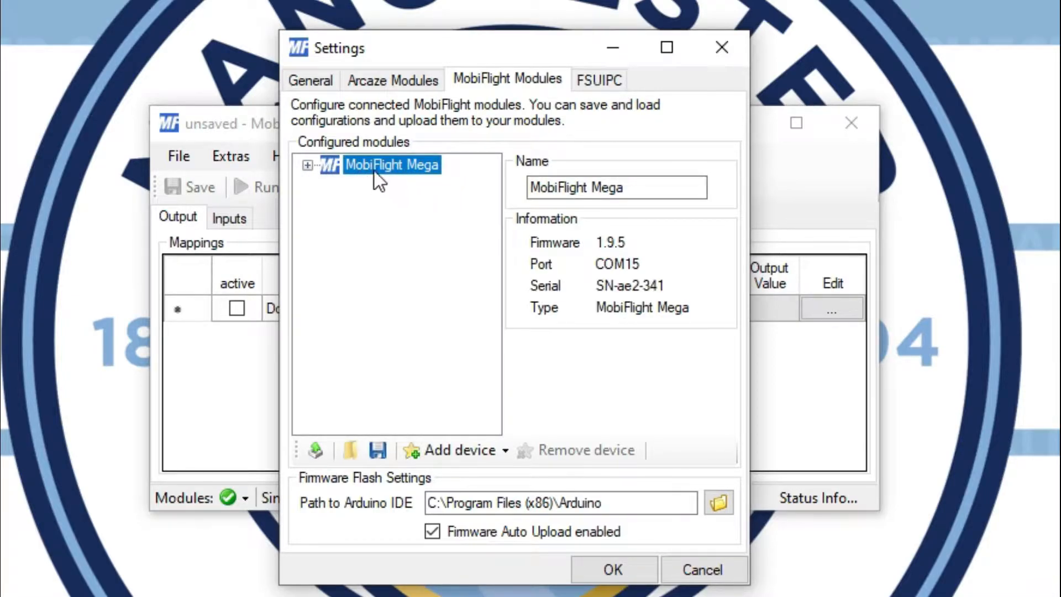
mouse_move(452, 181)
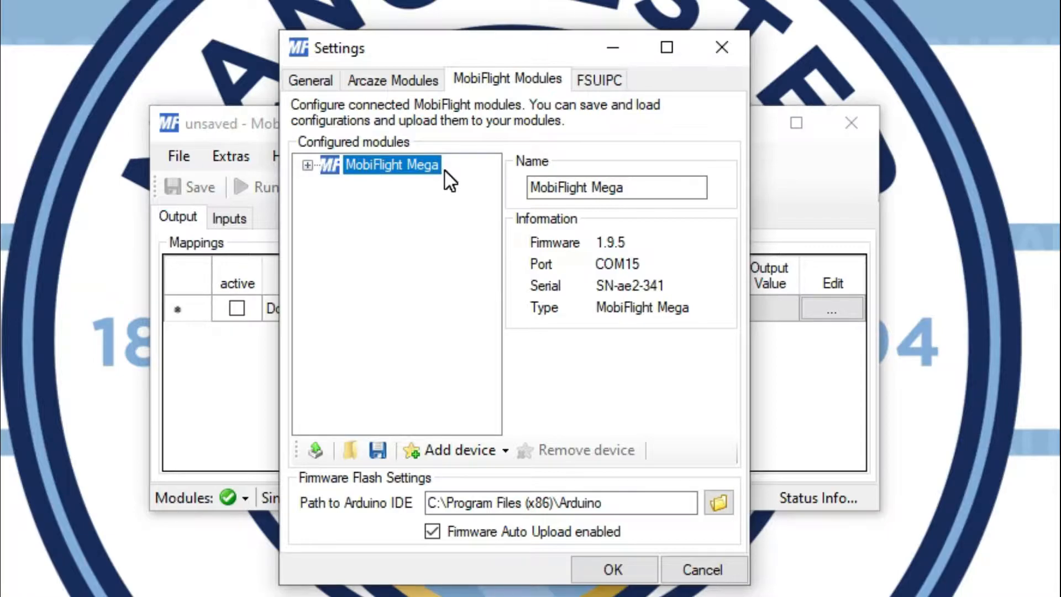
mouse_move(319, 189)
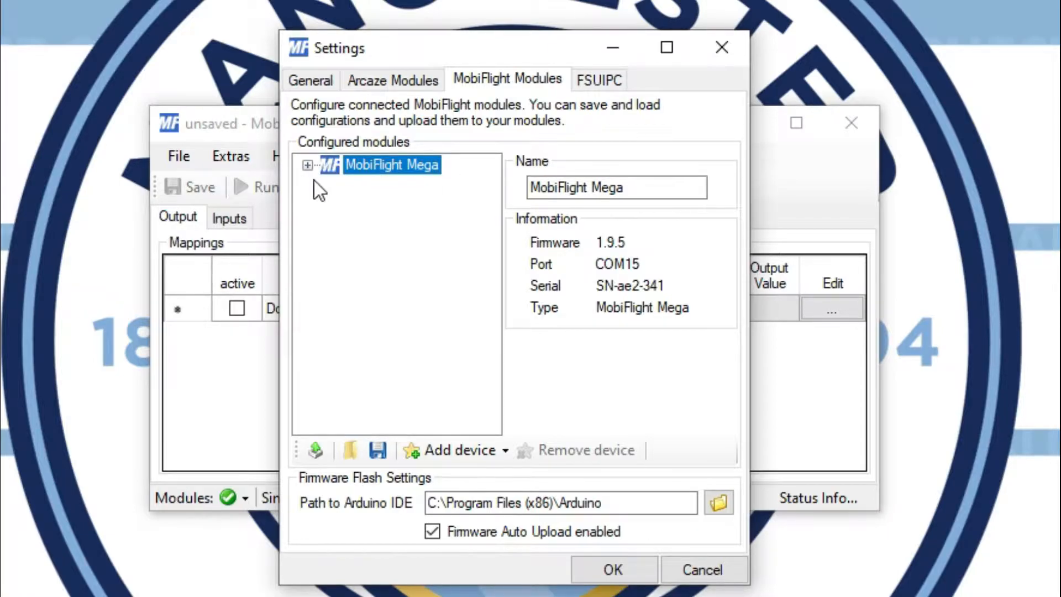
click(454, 450)
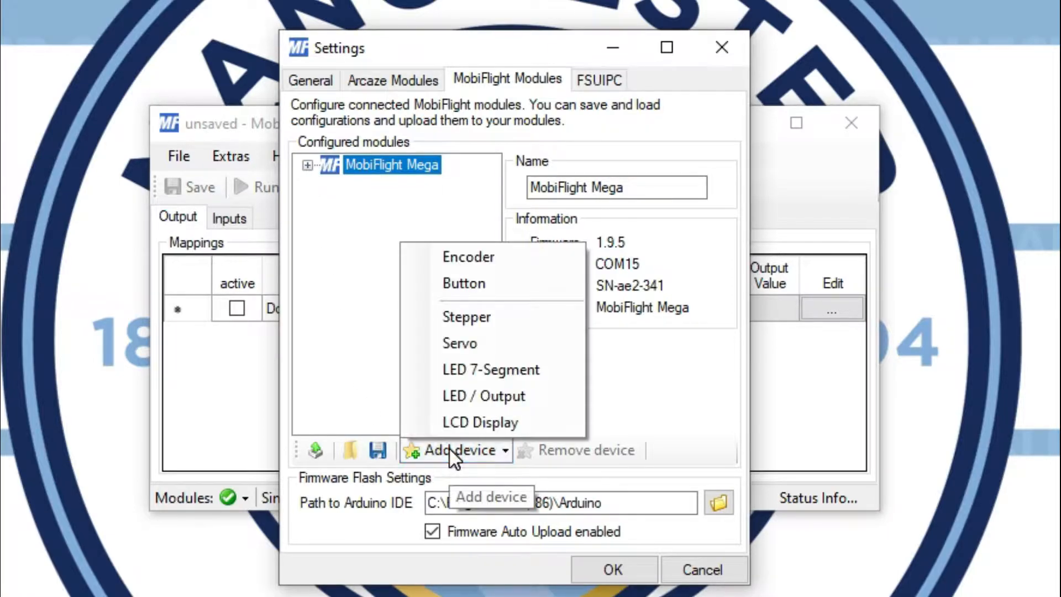
mouse_move(359, 313)
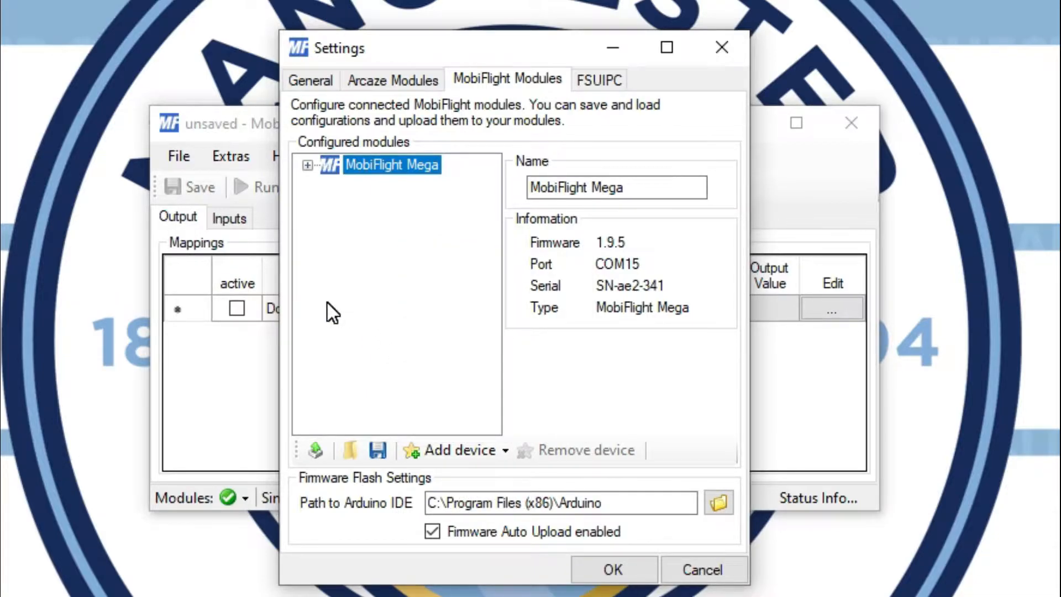
mouse_move(311, 183)
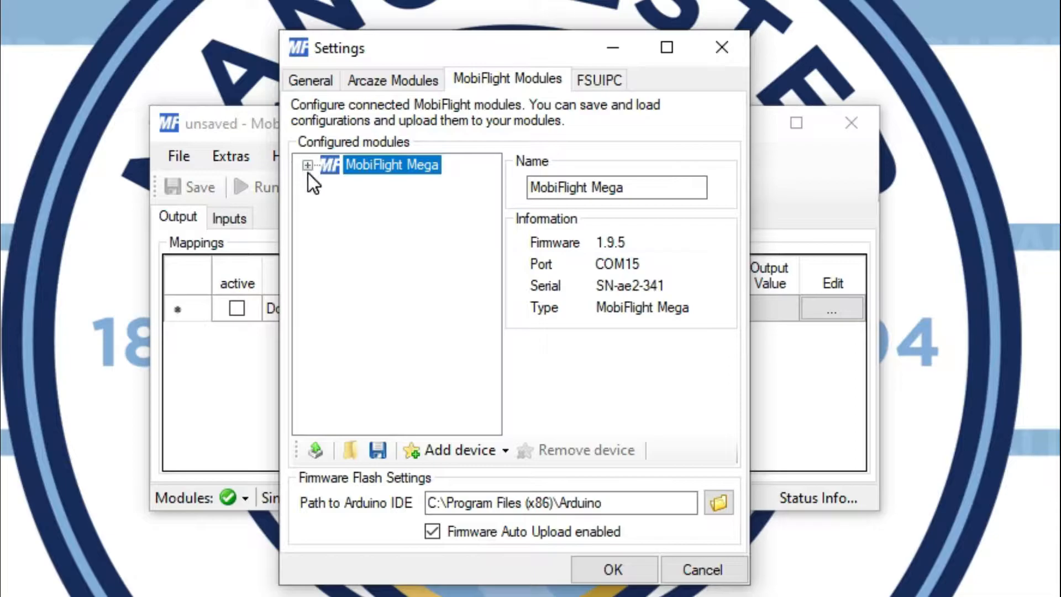
Step: Inspect the pin settings of the Mega's STBY1, DEC1, BUT1 and USE1 devices
click(309, 165)
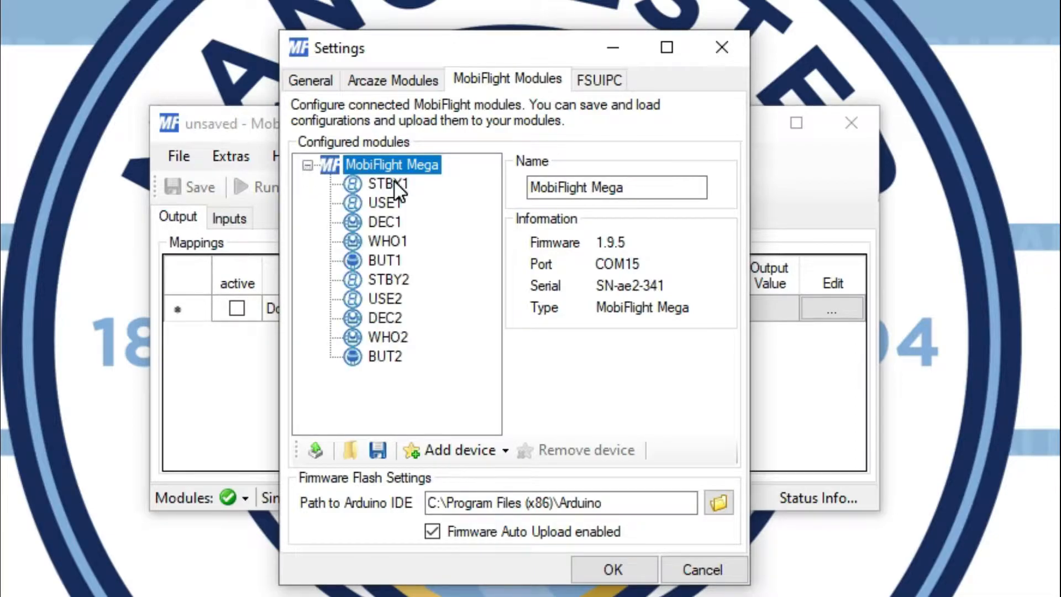
mouse_move(392, 181)
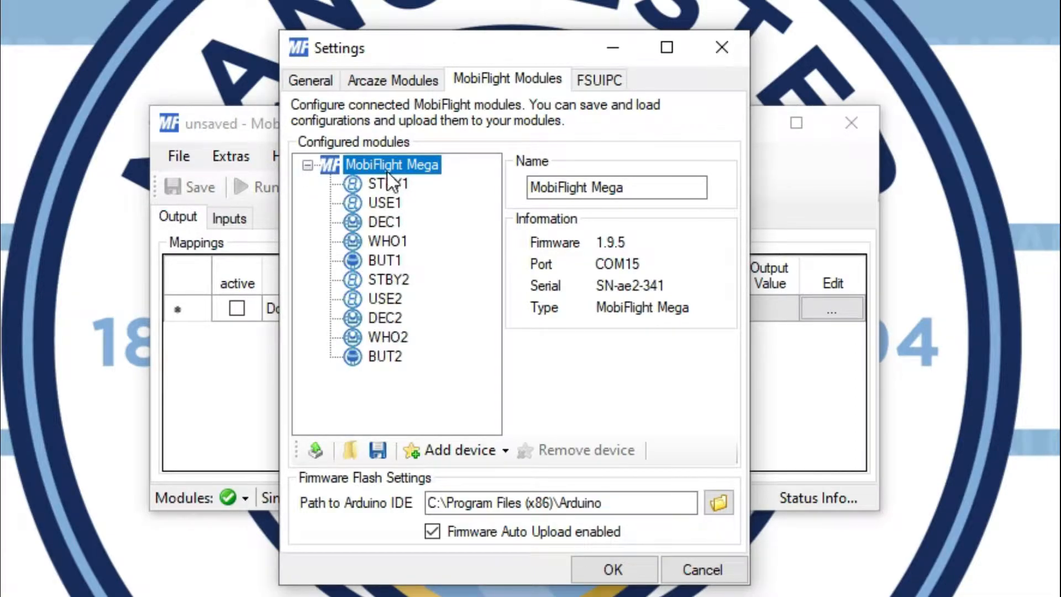
click(386, 184)
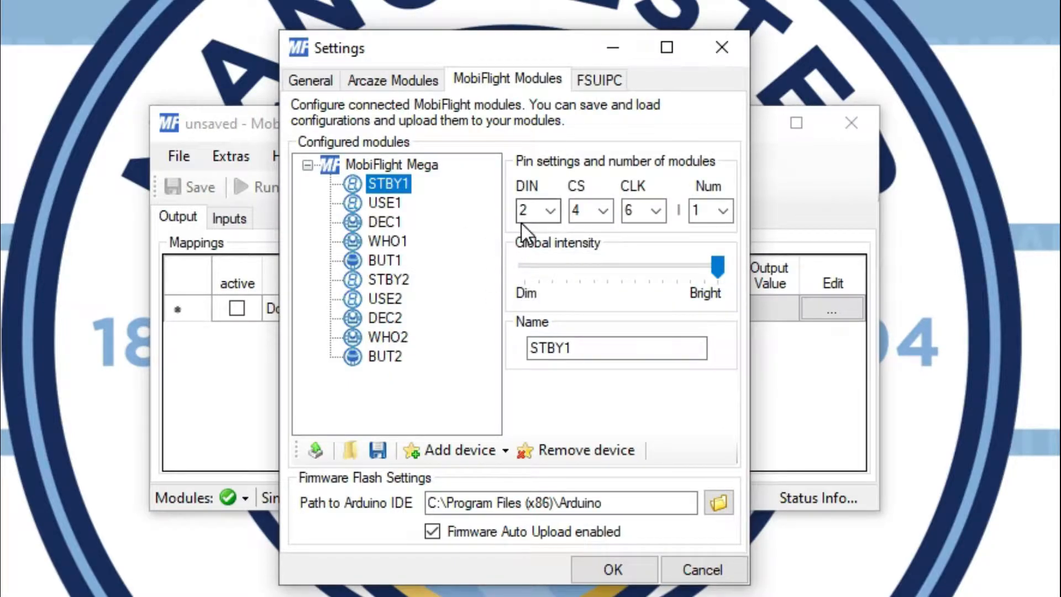
click(384, 222)
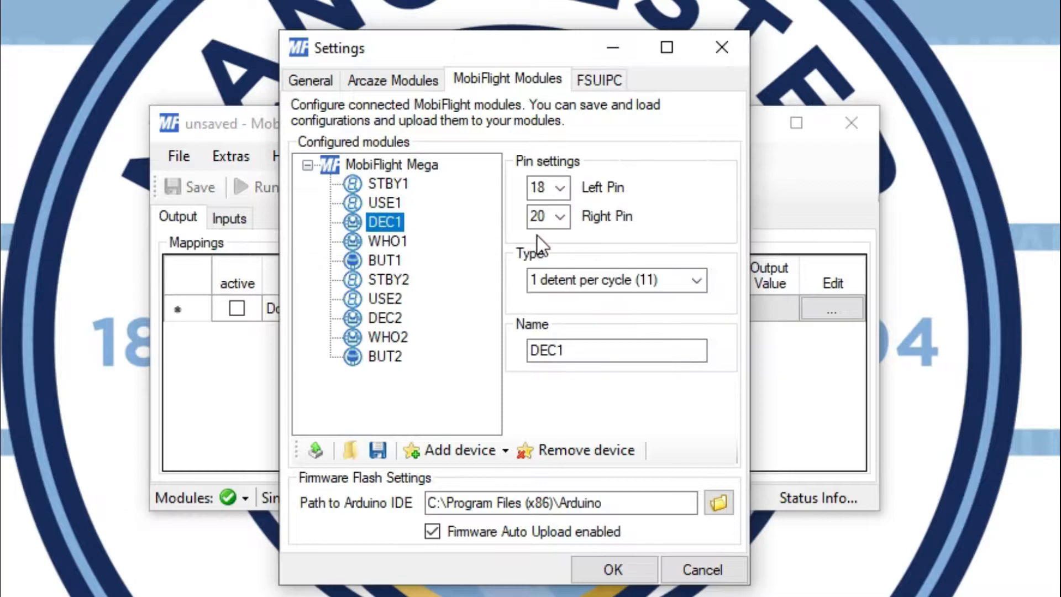
click(385, 259)
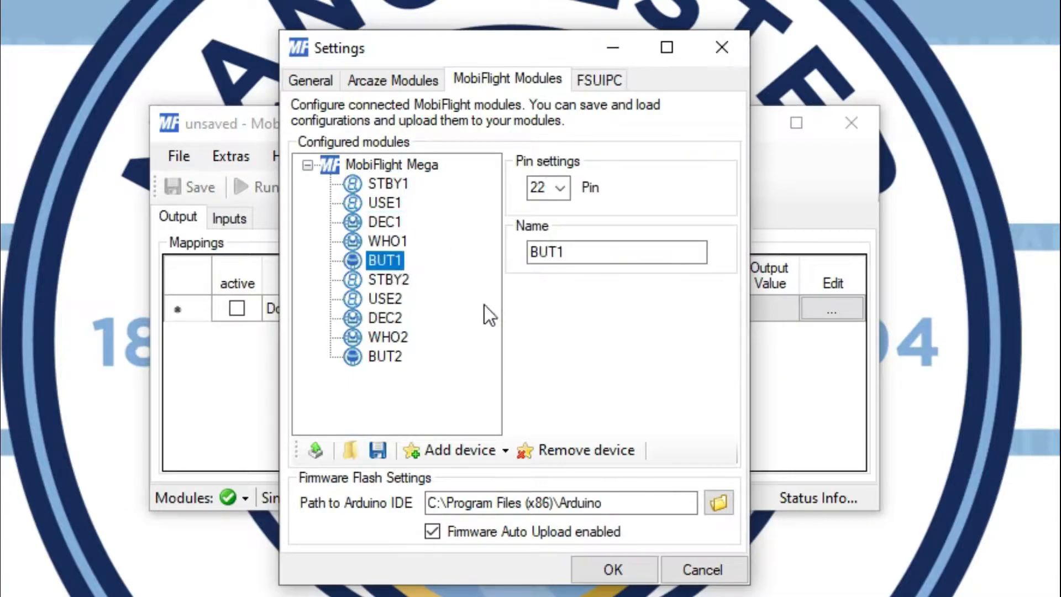
mouse_move(375, 196)
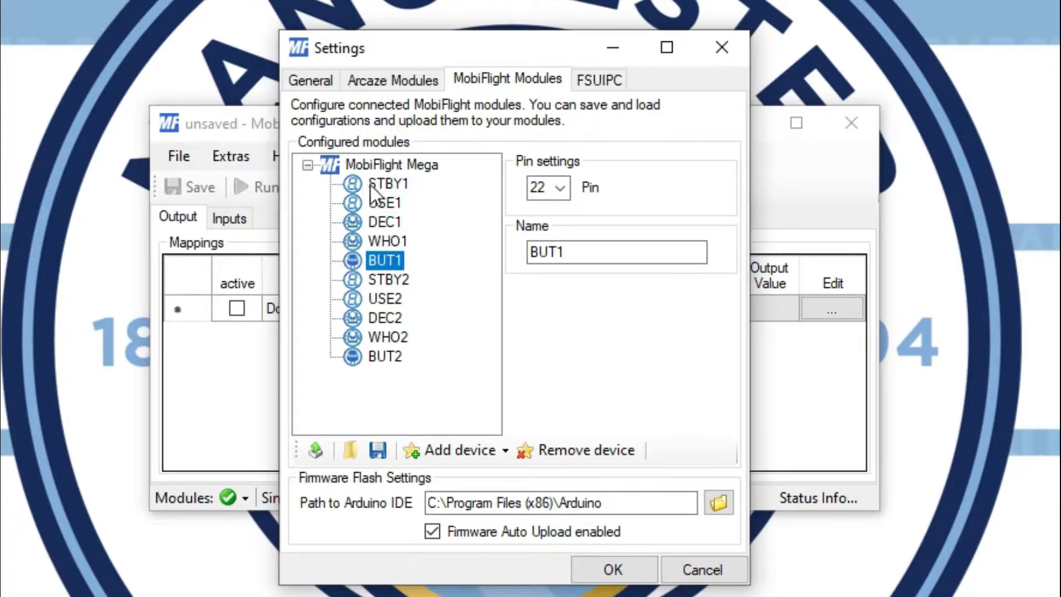
mouse_move(383, 199)
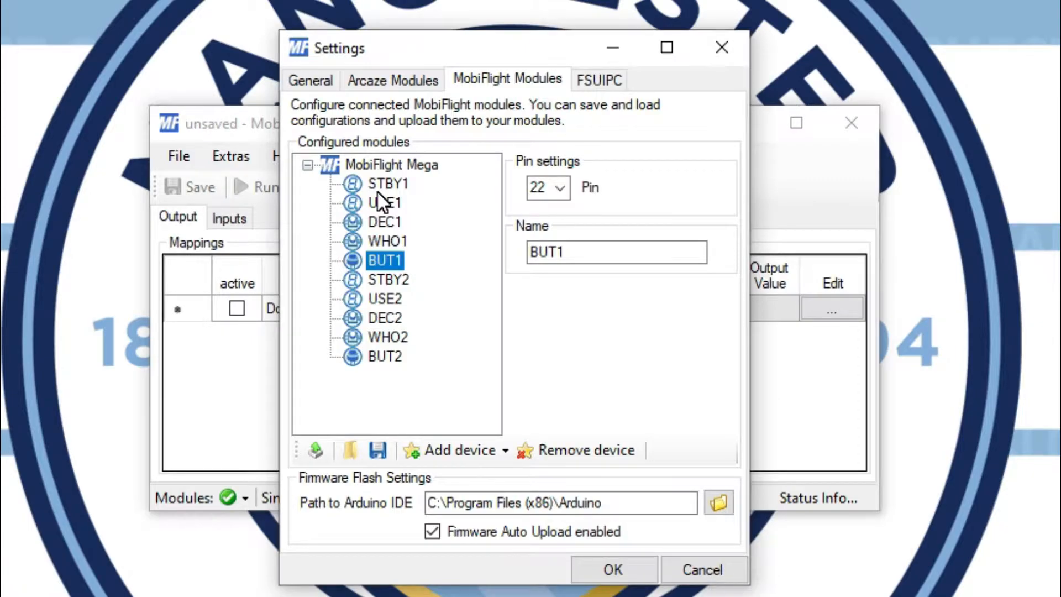
click(388, 184)
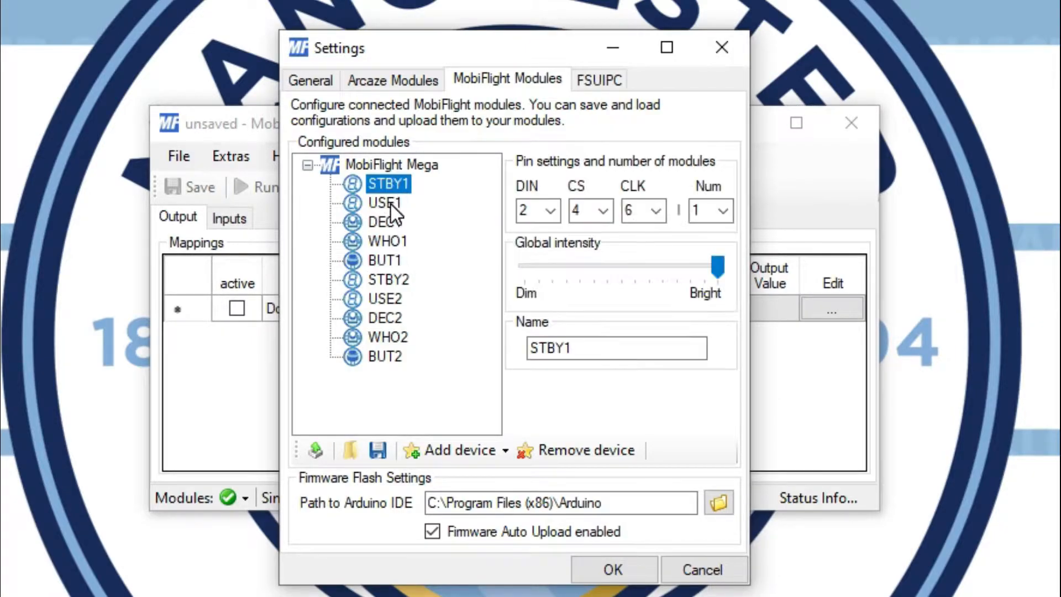
click(384, 222)
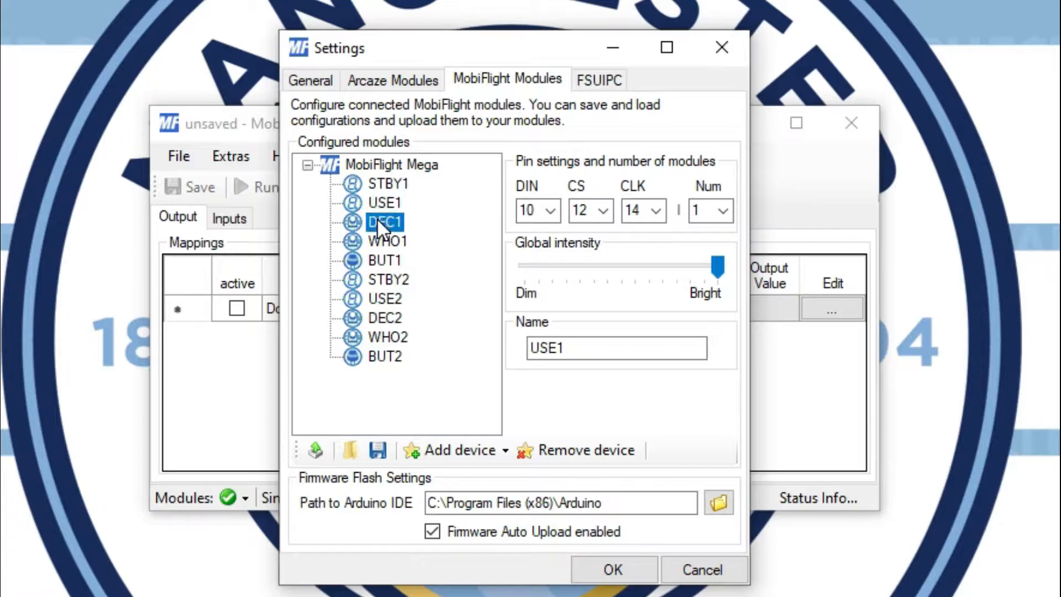
click(387, 183)
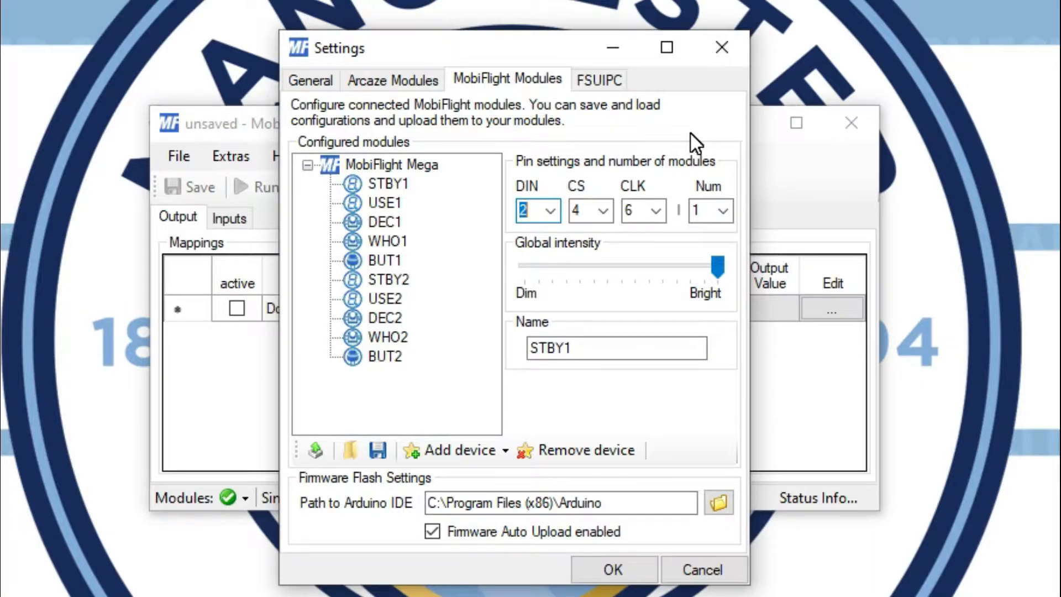
mouse_move(642, 341)
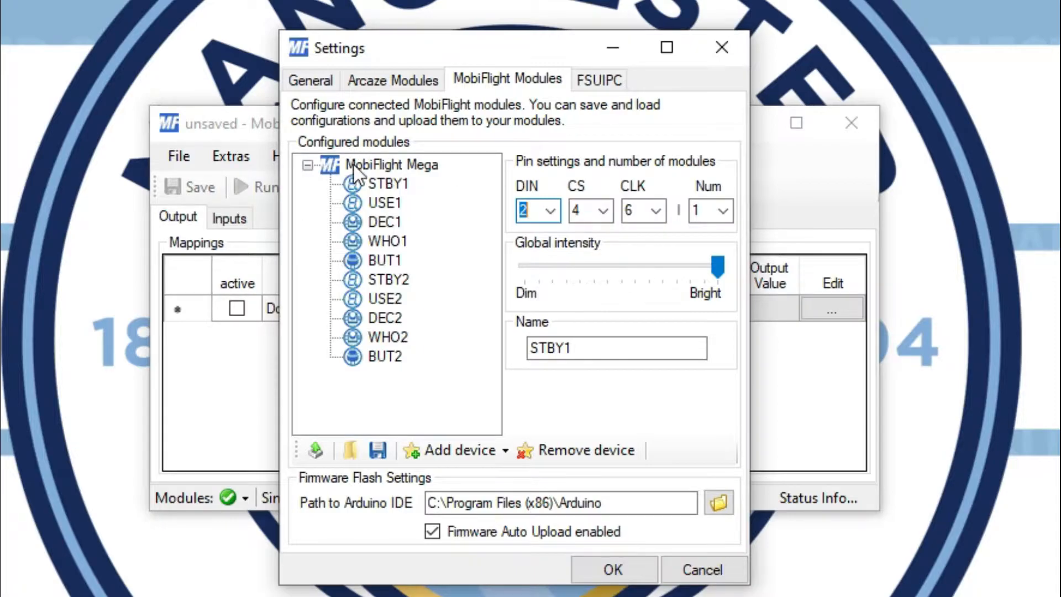
Step: Check the DEC1 and WHO1 encoders, keeping WHO1's left pin at 24, then close settings
click(385, 222)
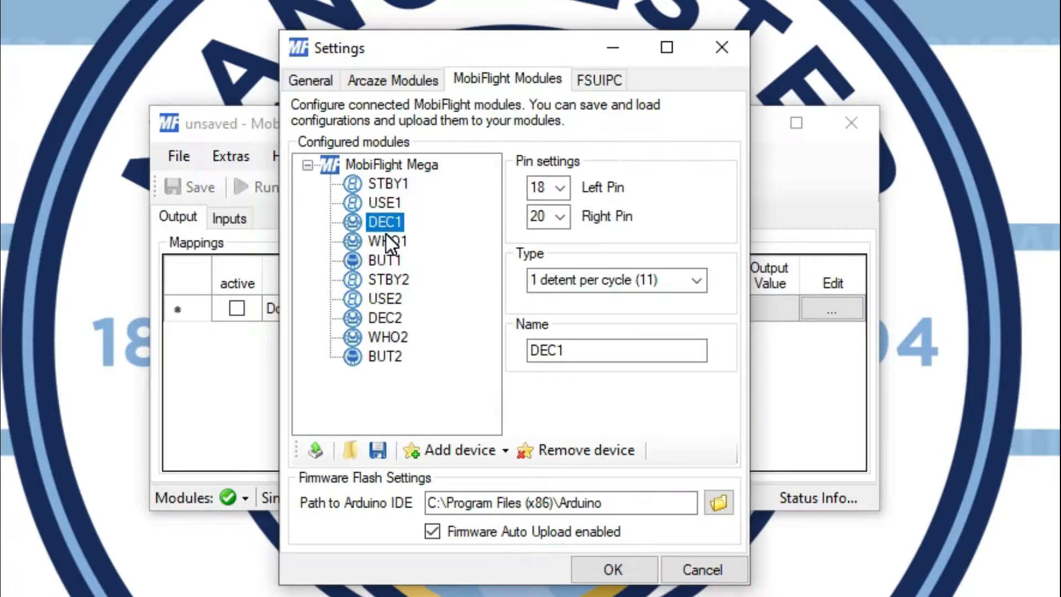
click(388, 241)
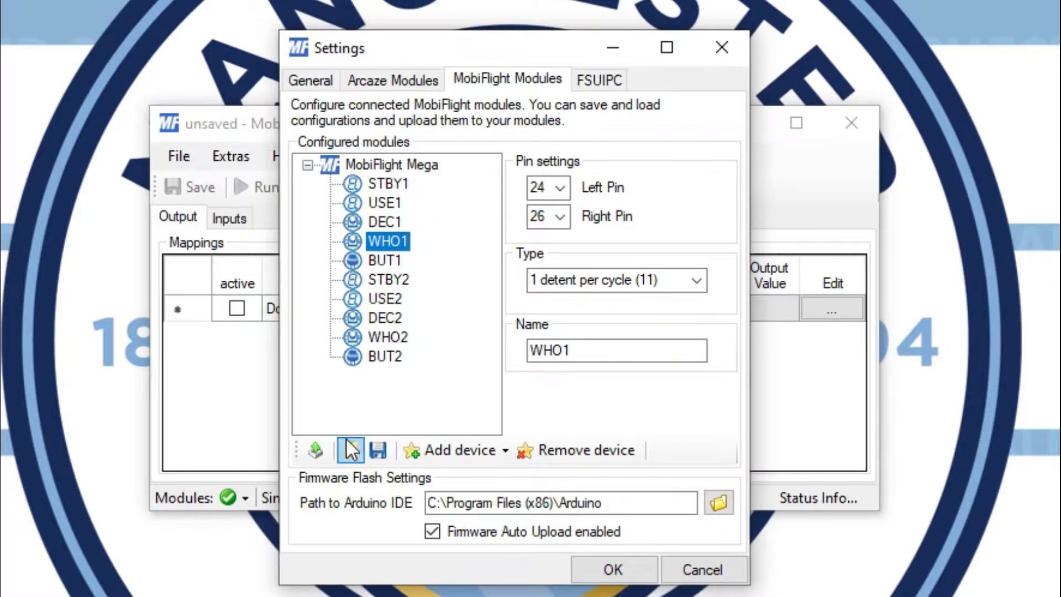
click(559, 187)
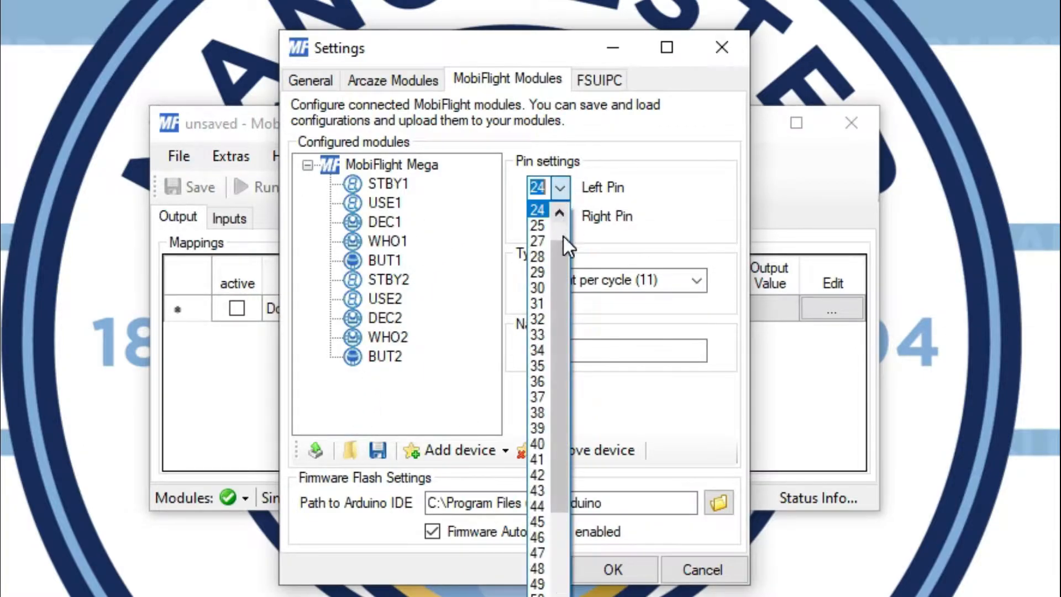
click(536, 224)
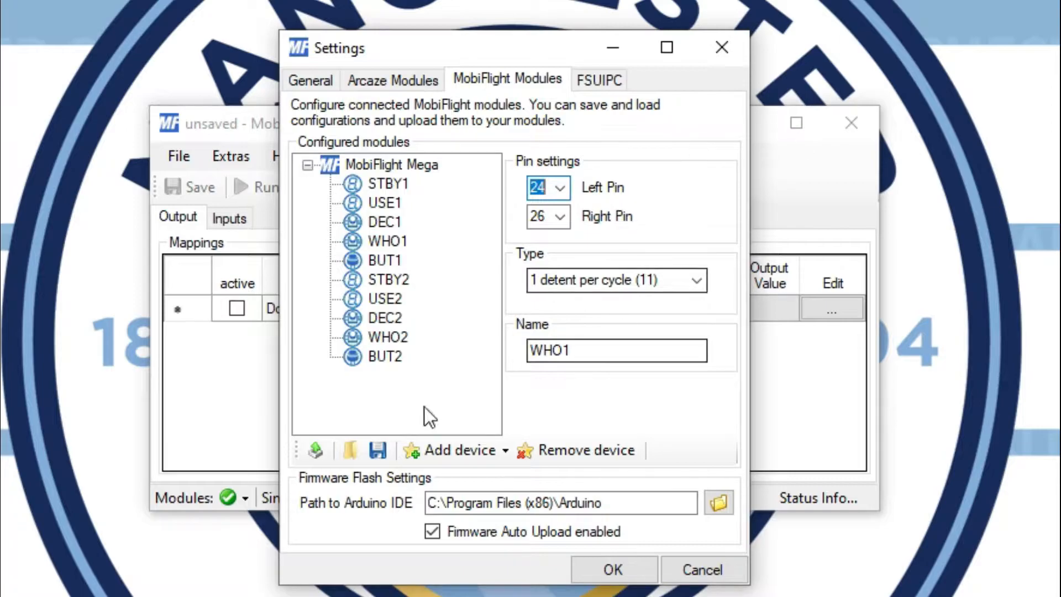
mouse_move(350, 450)
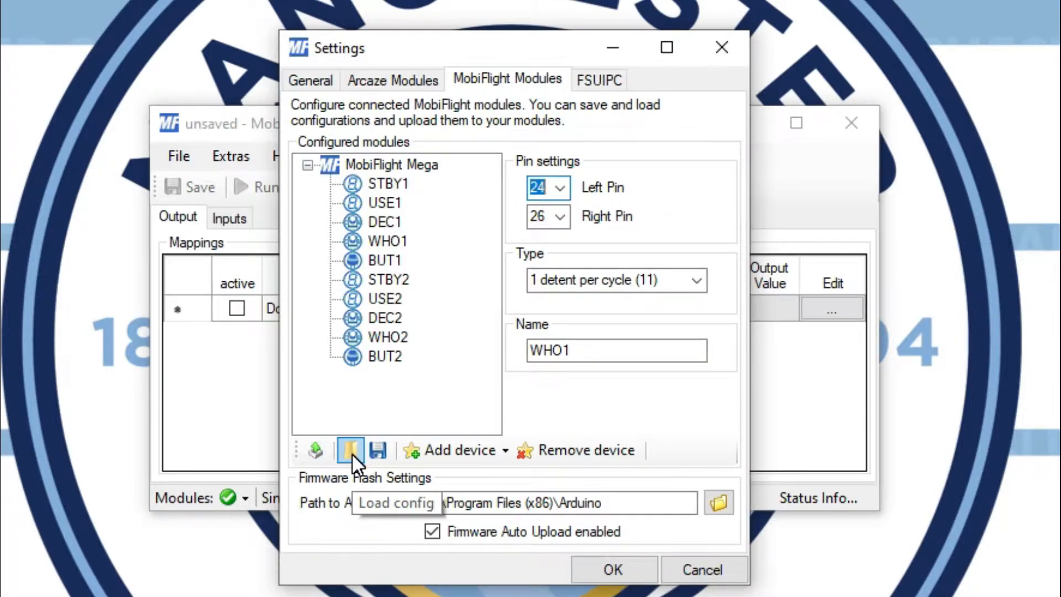
mouse_move(765, 480)
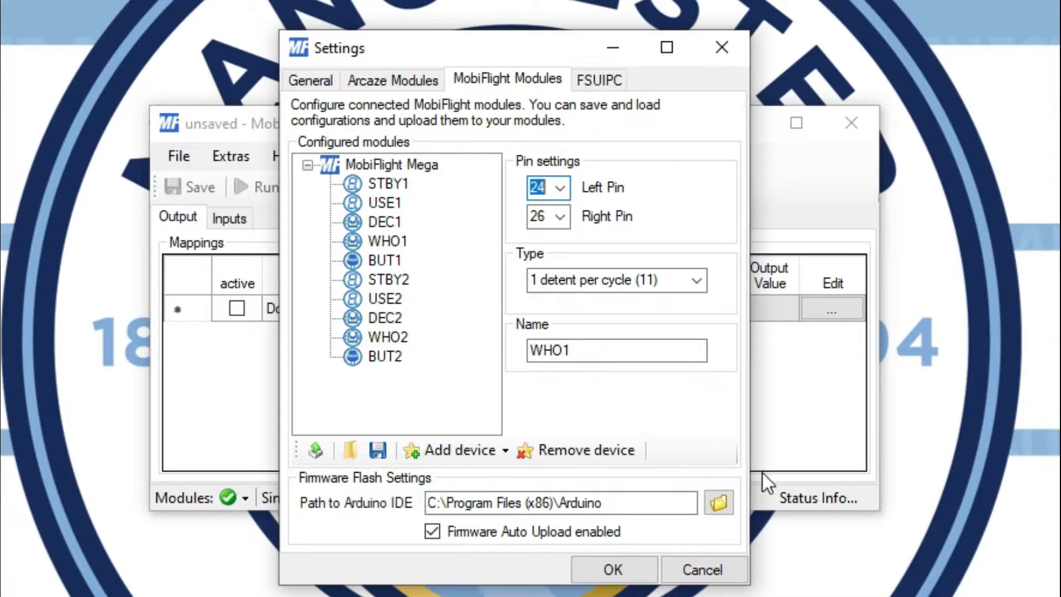
mouse_move(612, 570)
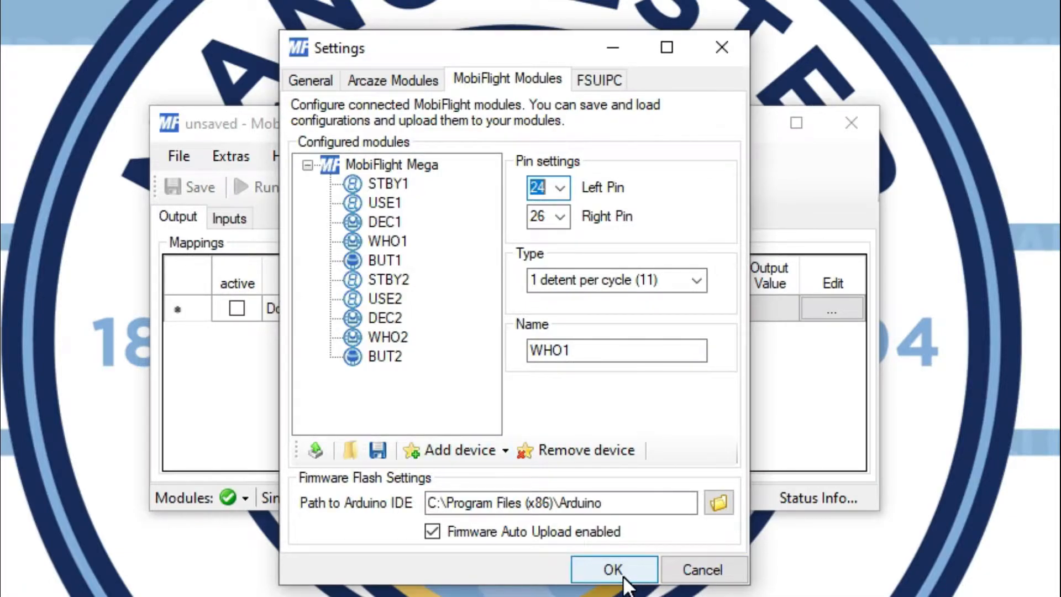
click(612, 569)
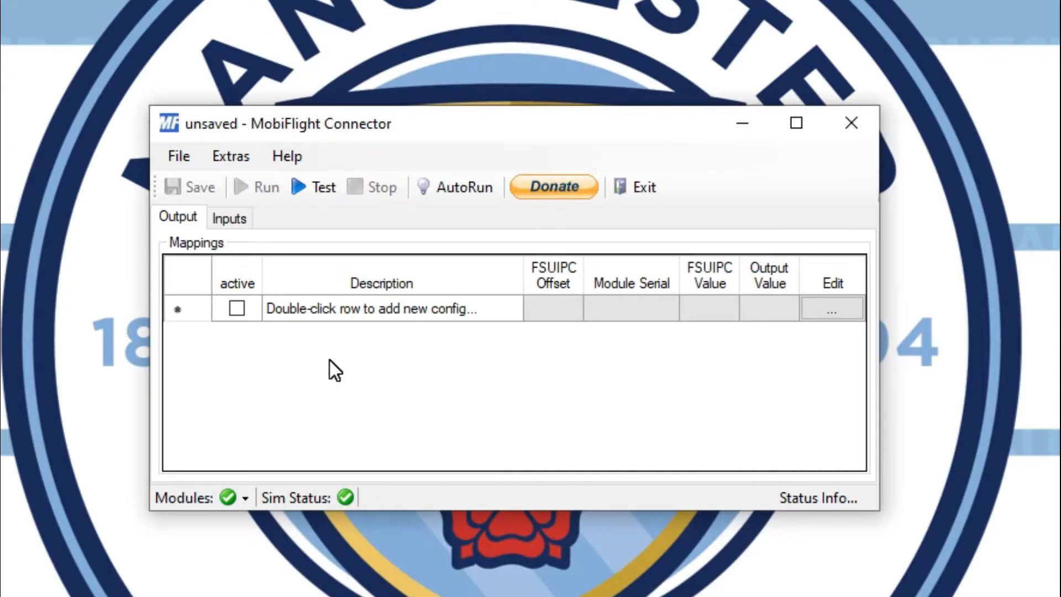
mouse_move(349, 336)
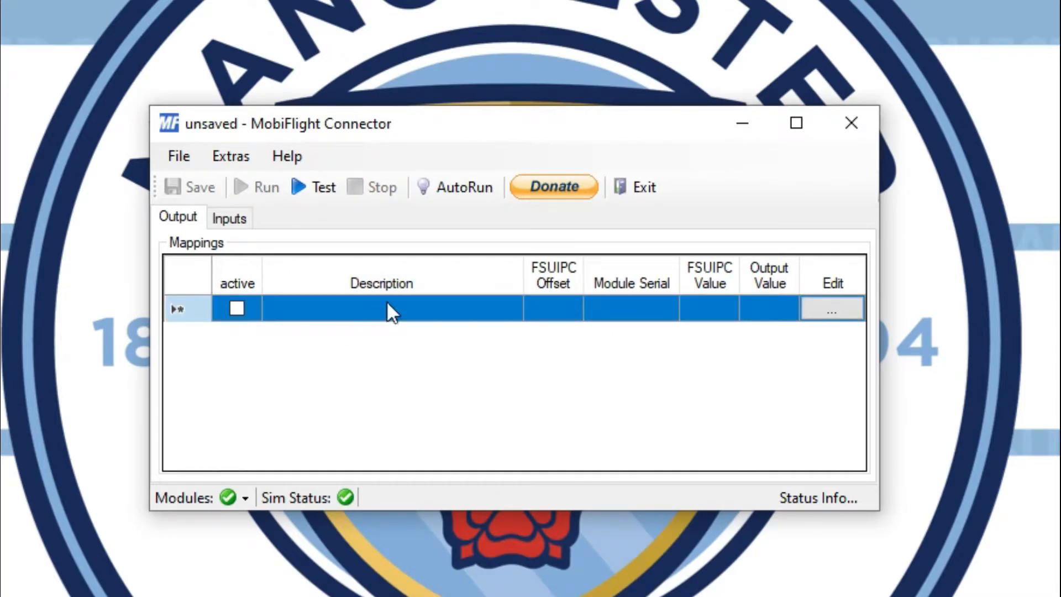
Step: Add an output mapping row with the description 'Example'
double_click(380, 308)
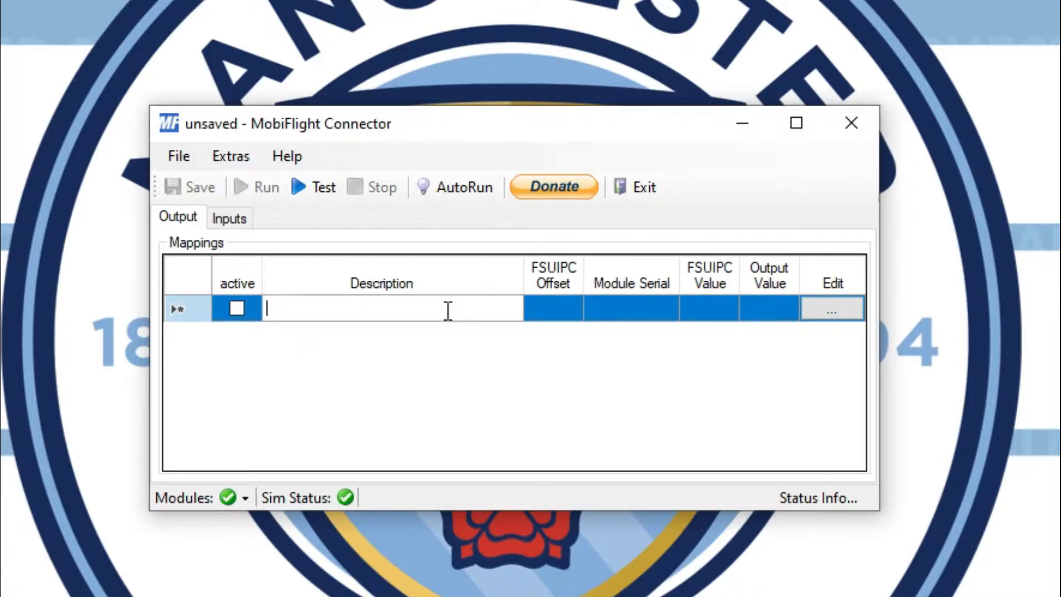
text(Example)
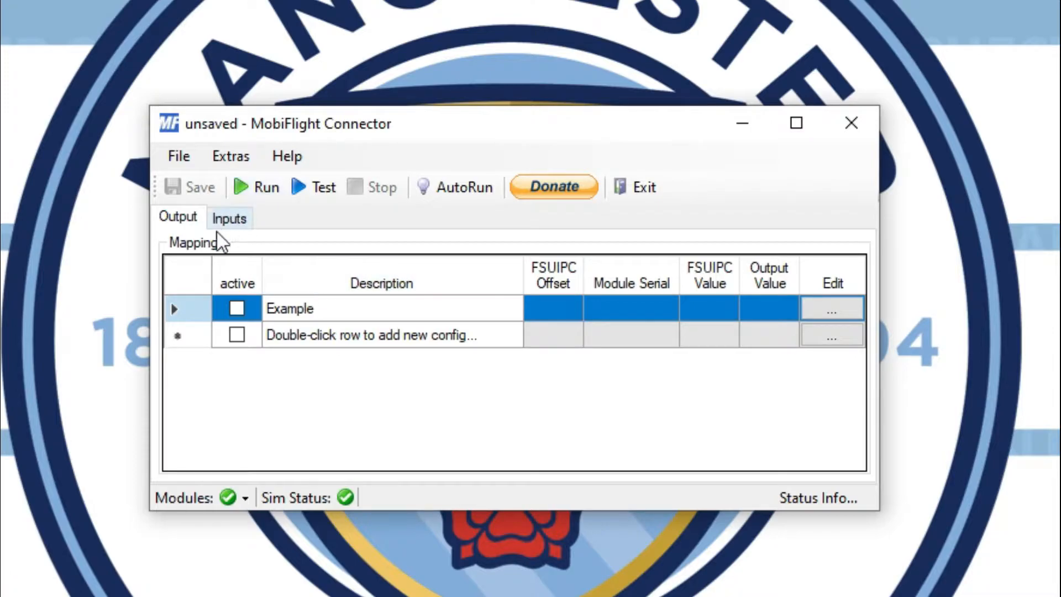
mouse_move(190, 219)
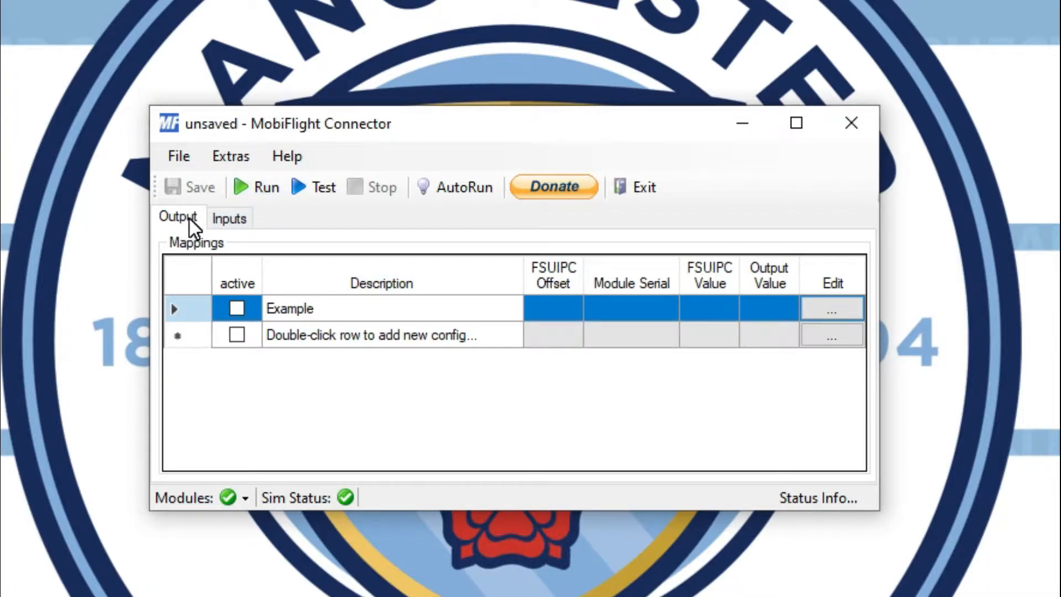
click(229, 217)
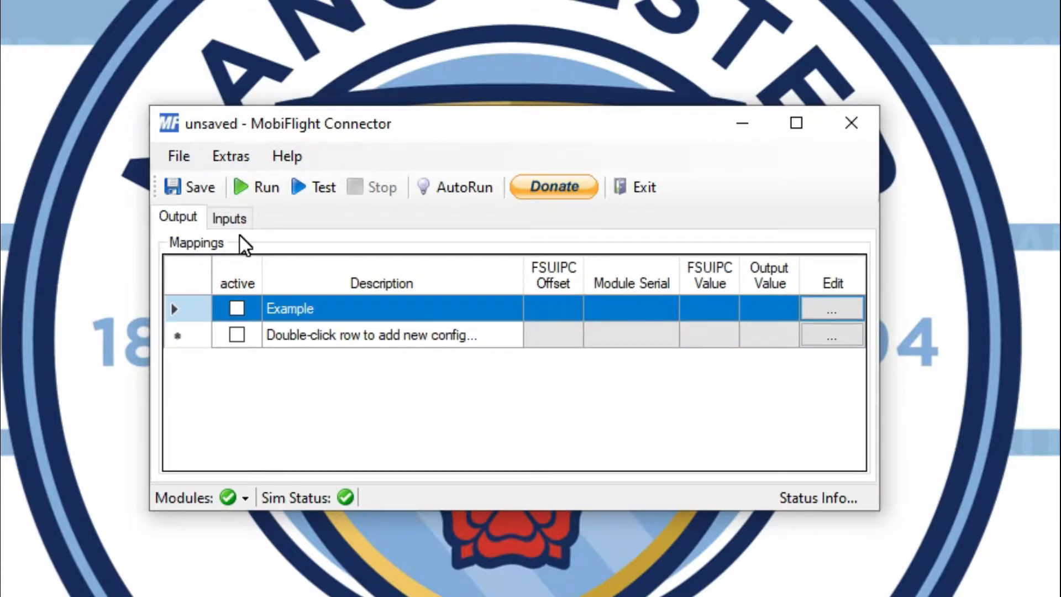
mouse_move(831, 308)
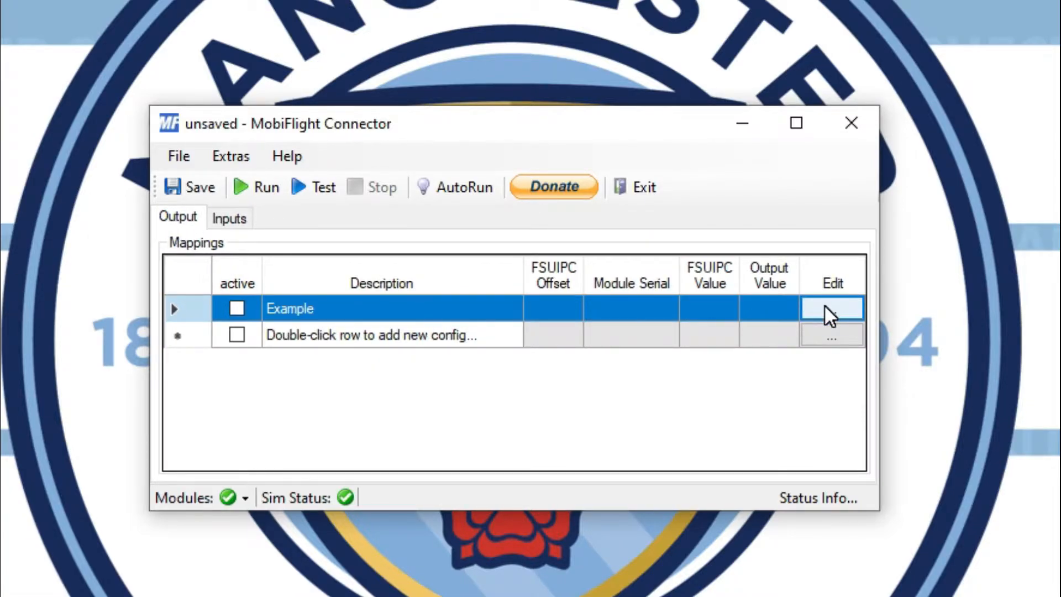
Step: Apply the 'Radios - NAV1 Freq' FSUIPC preset (0x0350, 2-byte BCD, +10000) to Example
click(831, 308)
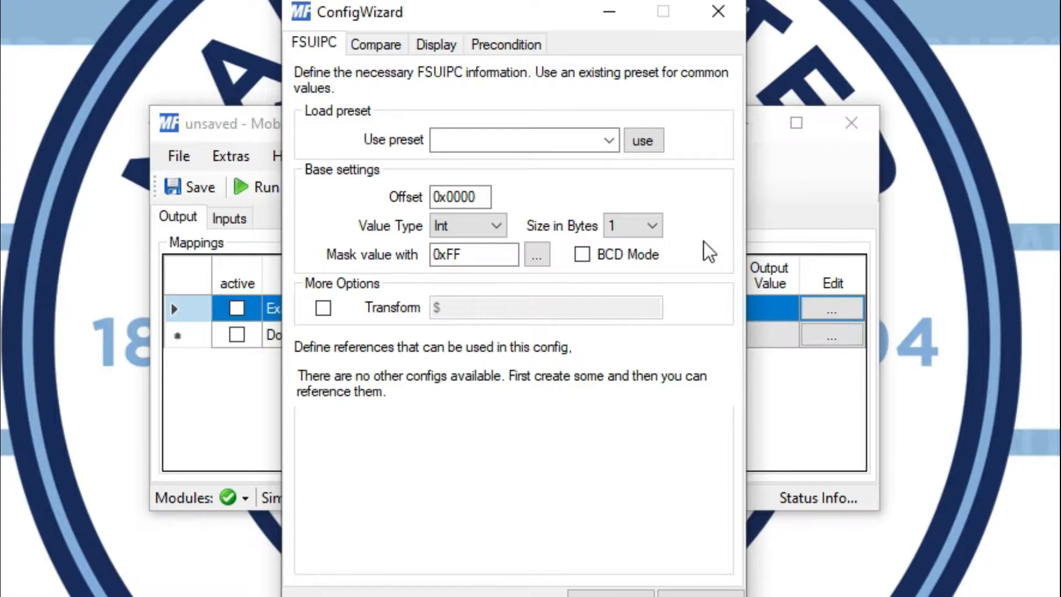
click(608, 140)
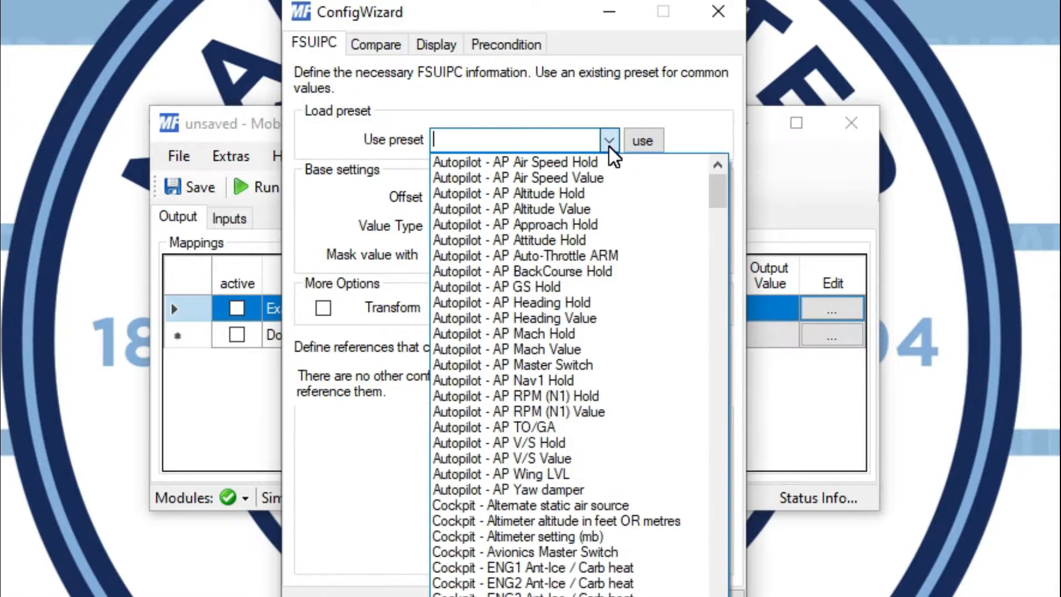
scroll(down, 3)
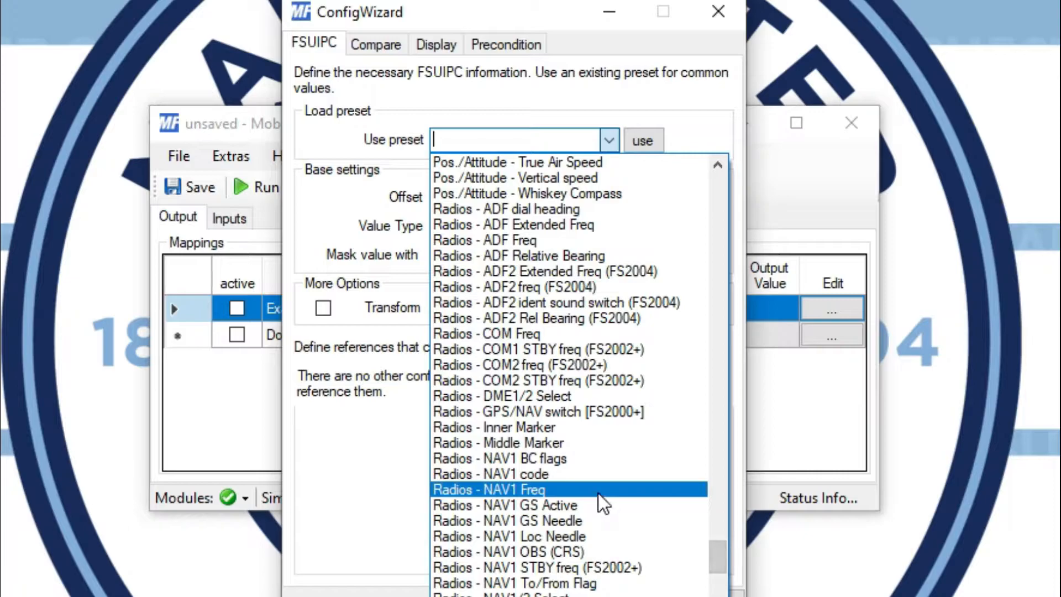
click(489, 489)
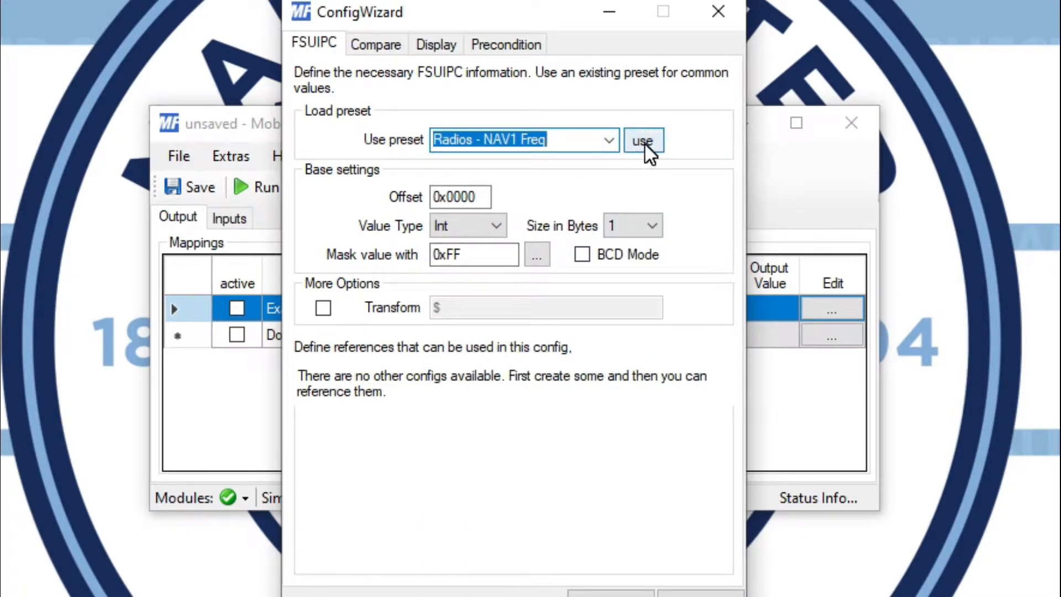
click(642, 140)
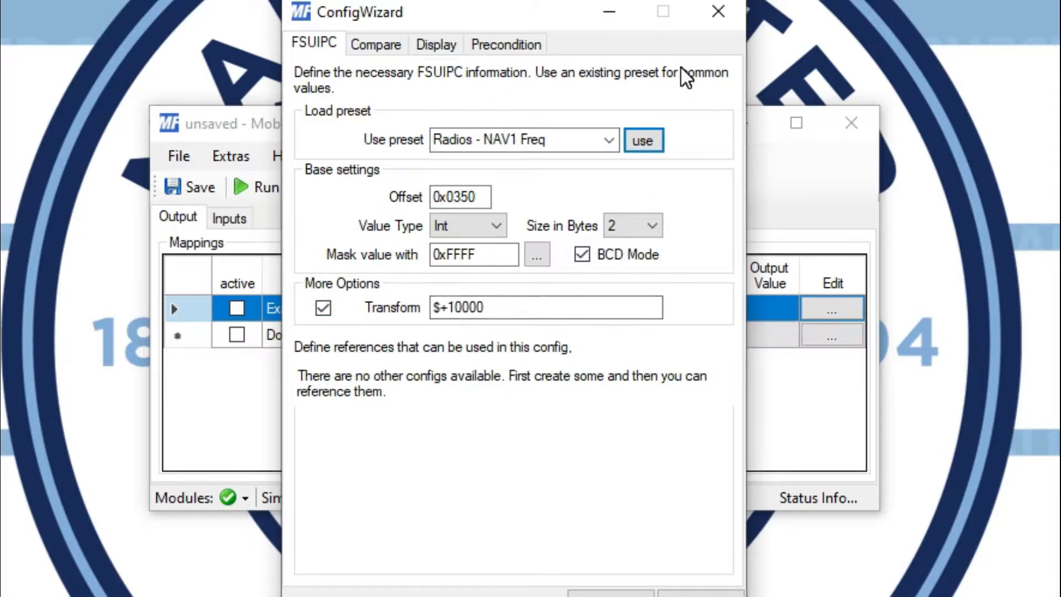
mouse_move(436, 44)
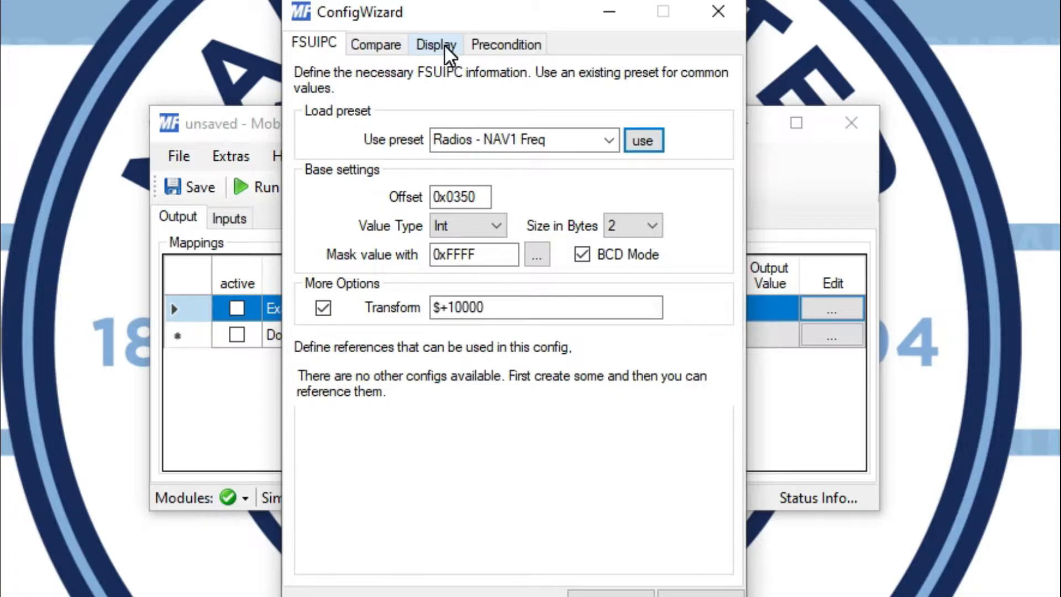
Step: Set the Display output to a Display Module on MobiFlight Mega and list its connectors
click(436, 44)
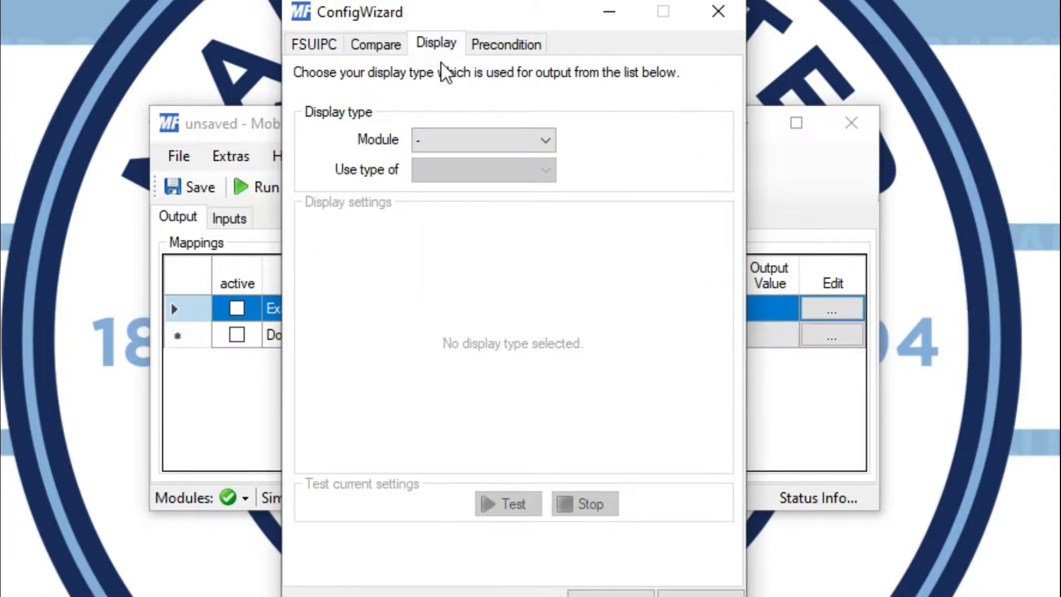
click(545, 140)
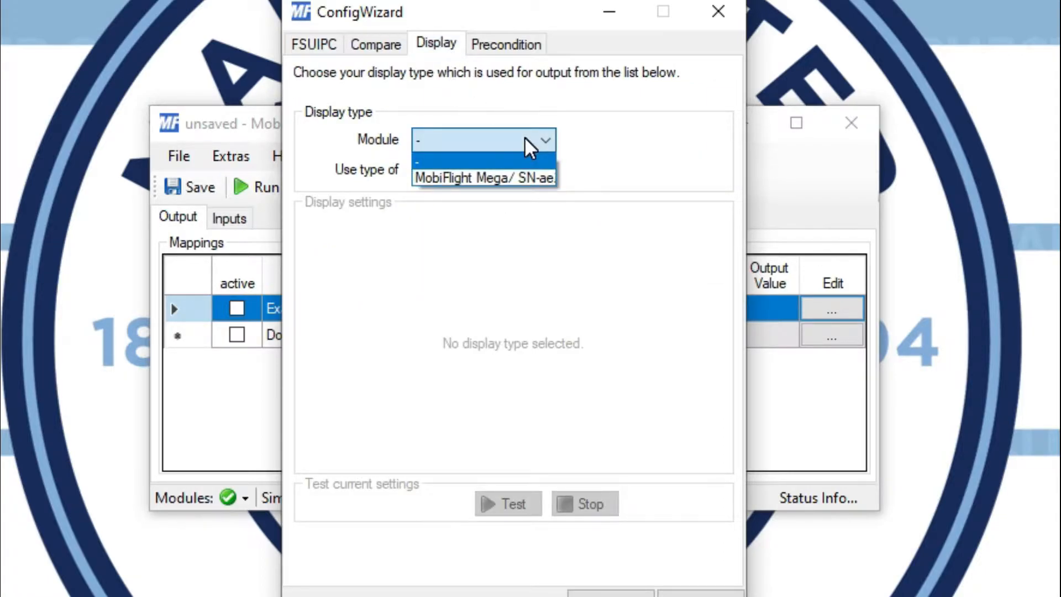
click(484, 176)
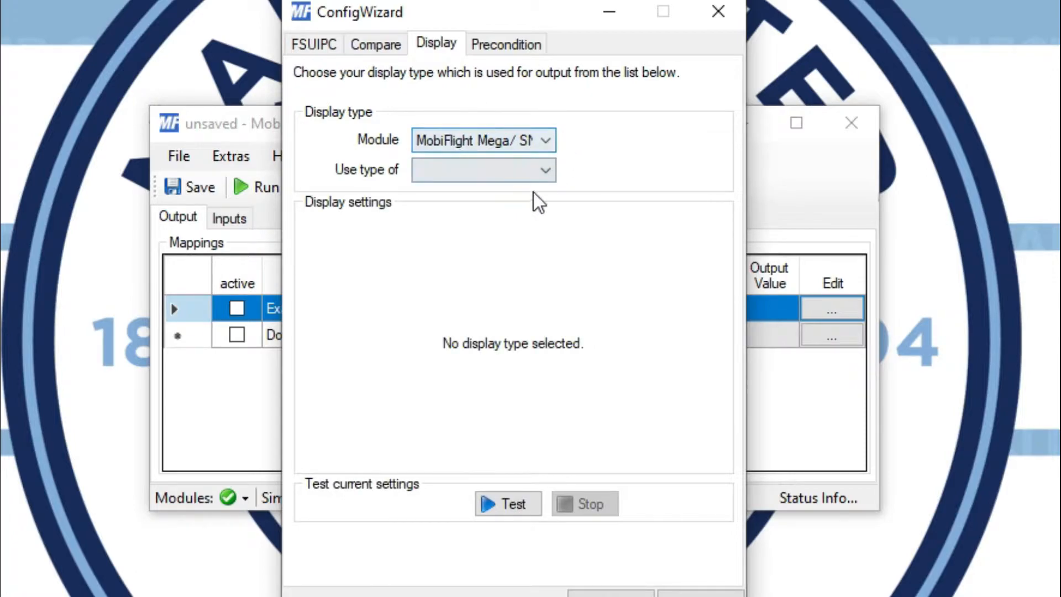
click(482, 170)
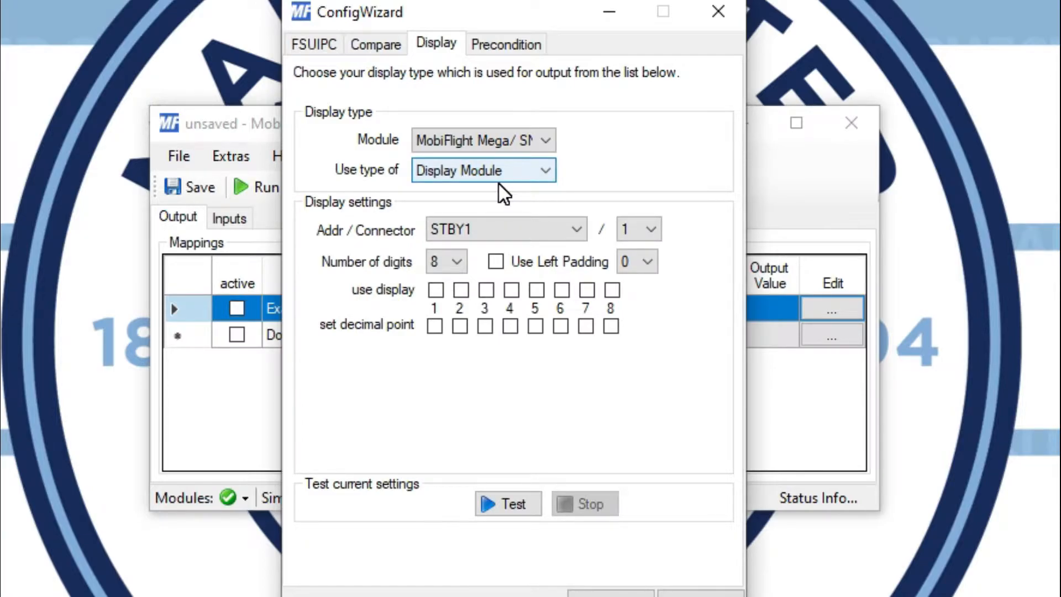
mouse_move(372, 240)
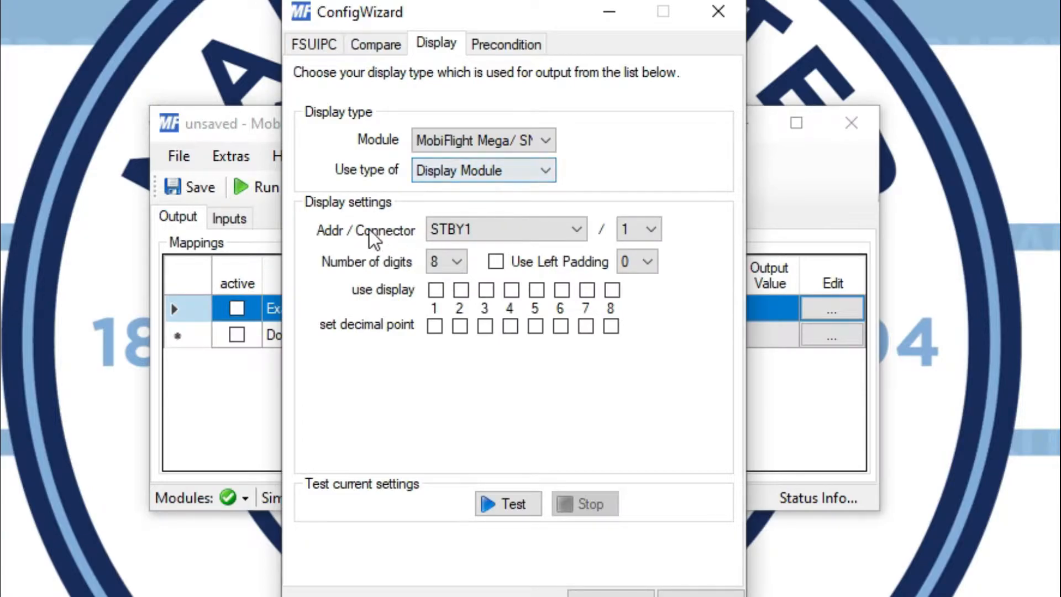
click(575, 229)
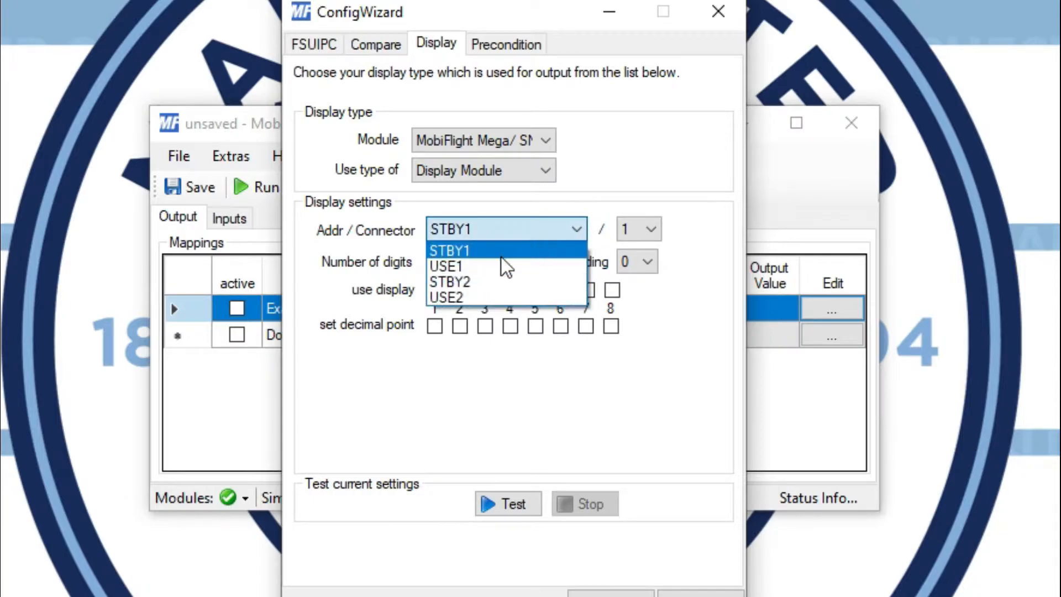
mouse_move(452, 265)
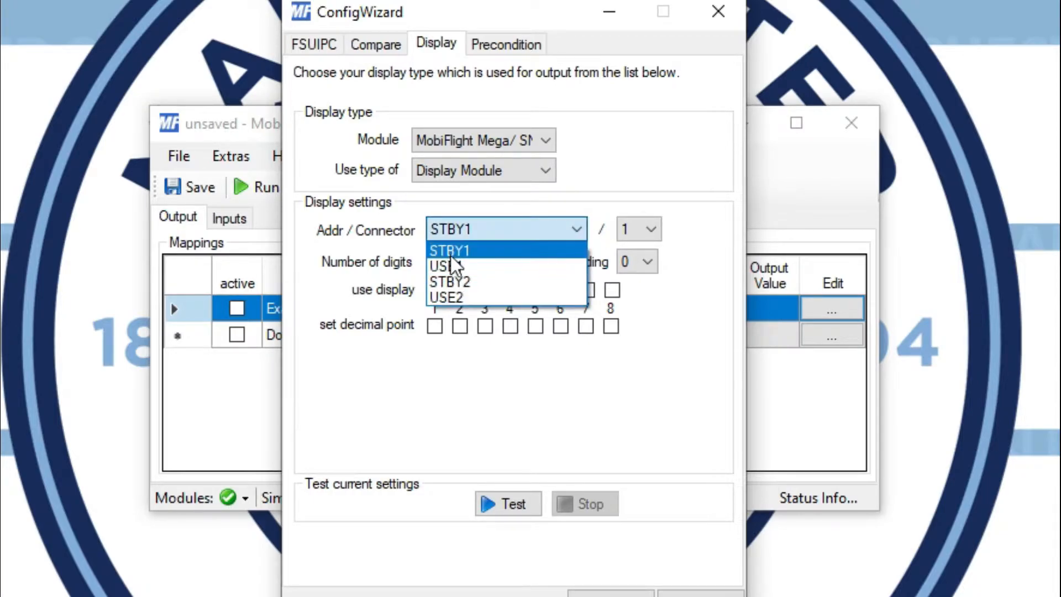
mouse_move(482, 282)
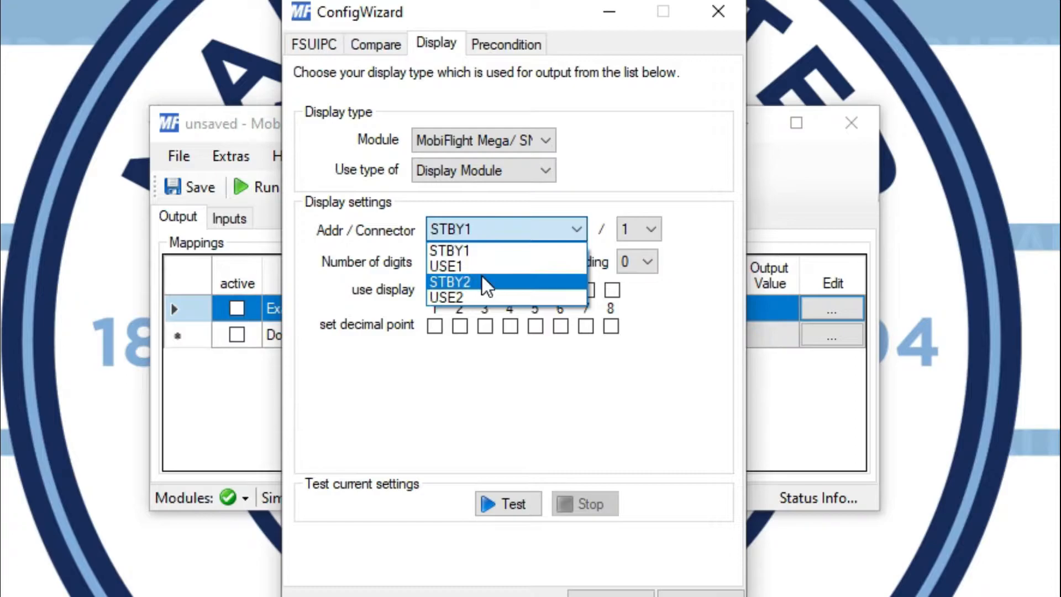
mouse_move(488, 287)
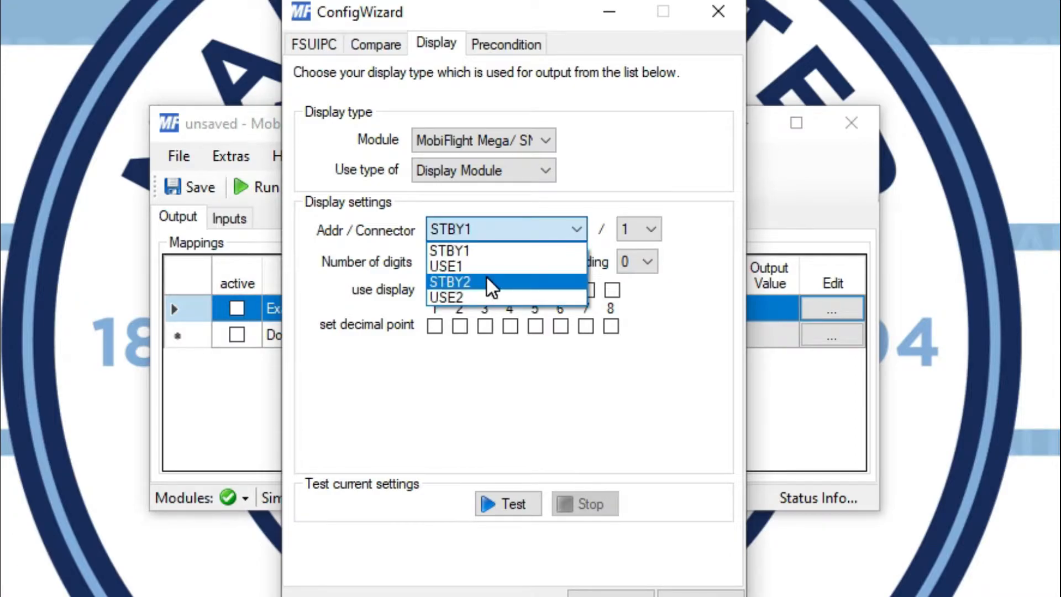
mouse_move(510, 251)
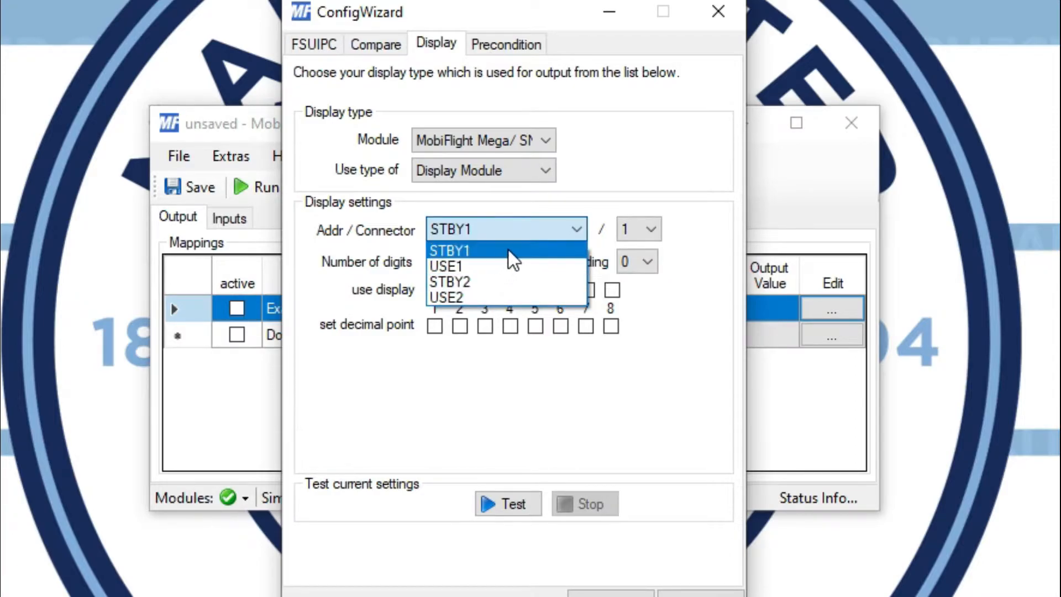
Step: Keep STBY1 as connector, using display digits 4–8 with a decimal point on digit 6
click(450, 250)
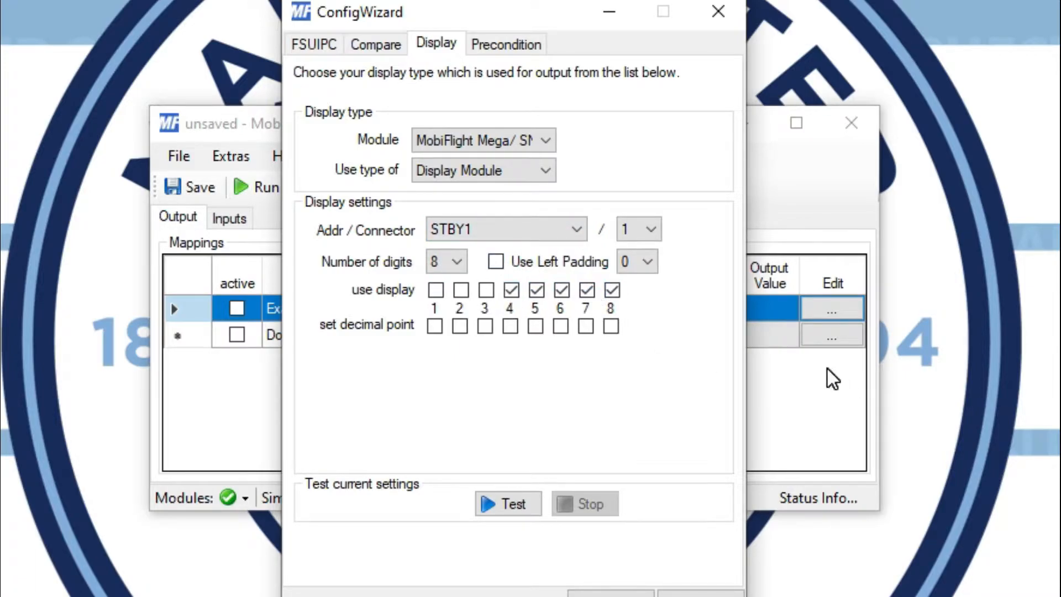
mouse_move(768, 375)
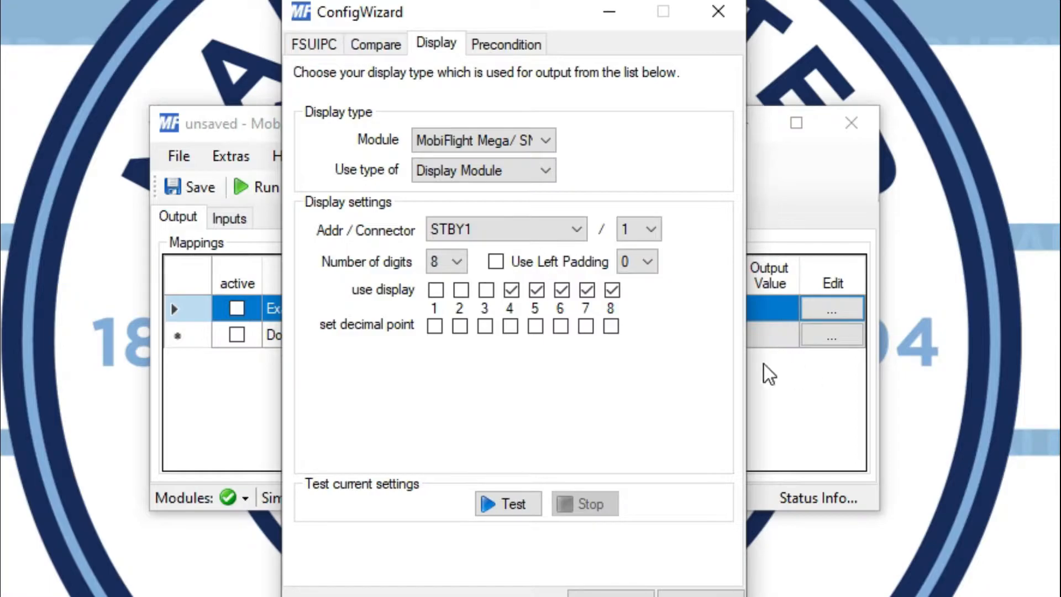
mouse_move(626, 365)
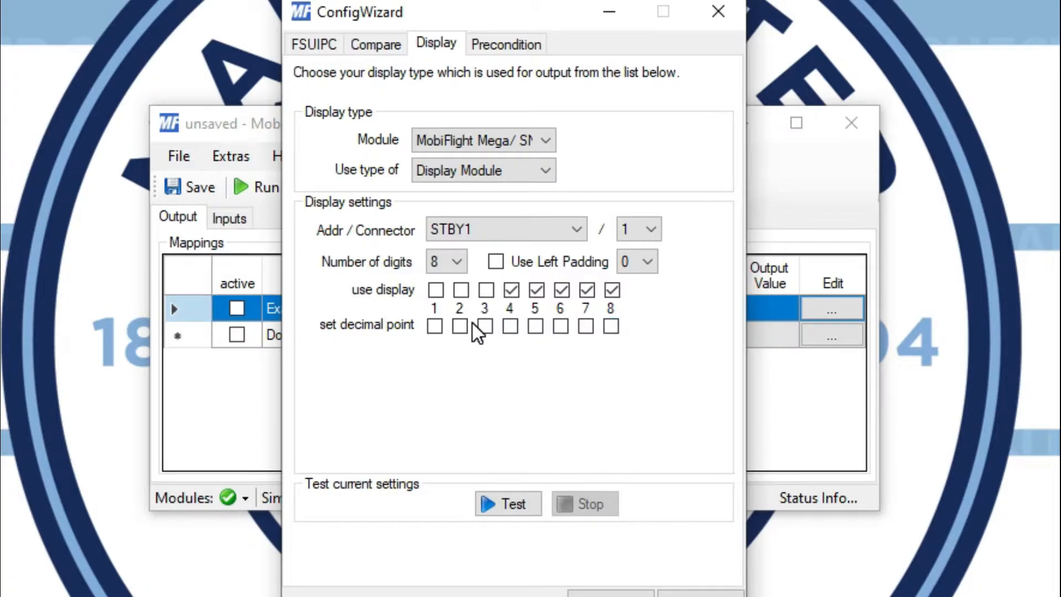
click(560, 326)
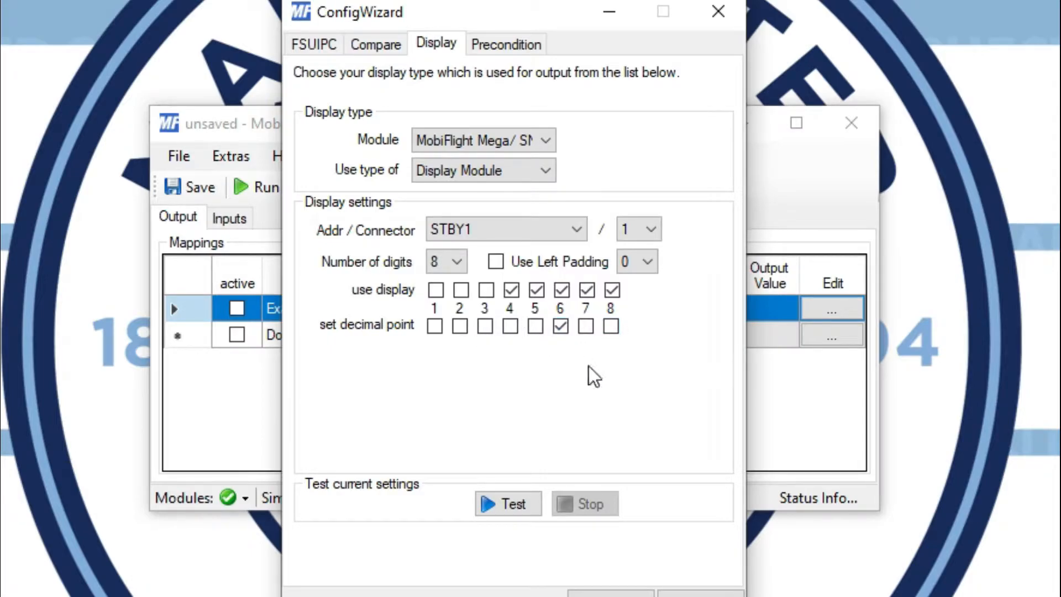
click(560, 290)
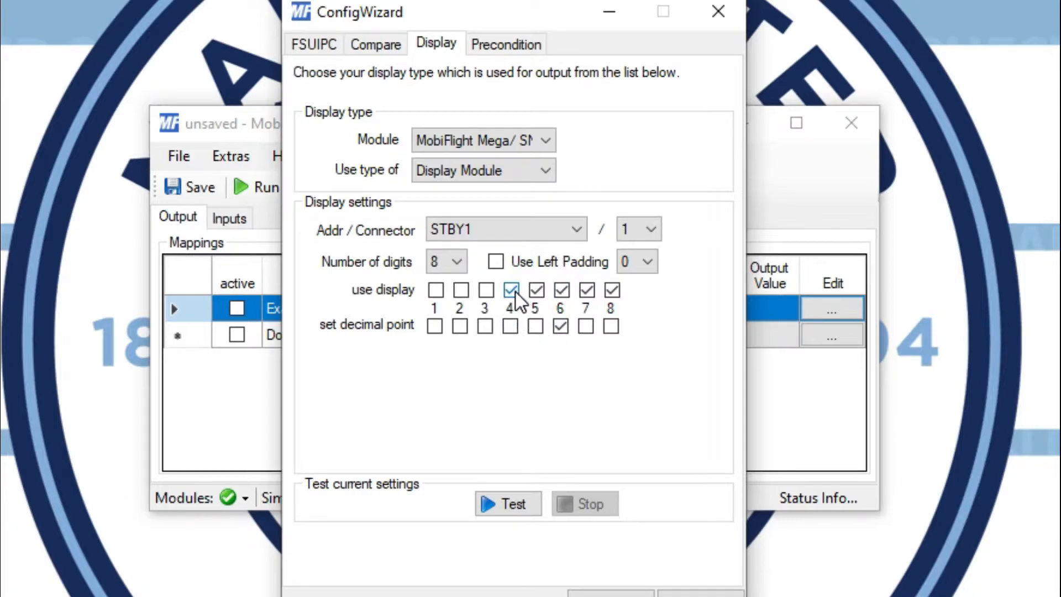
click(560, 327)
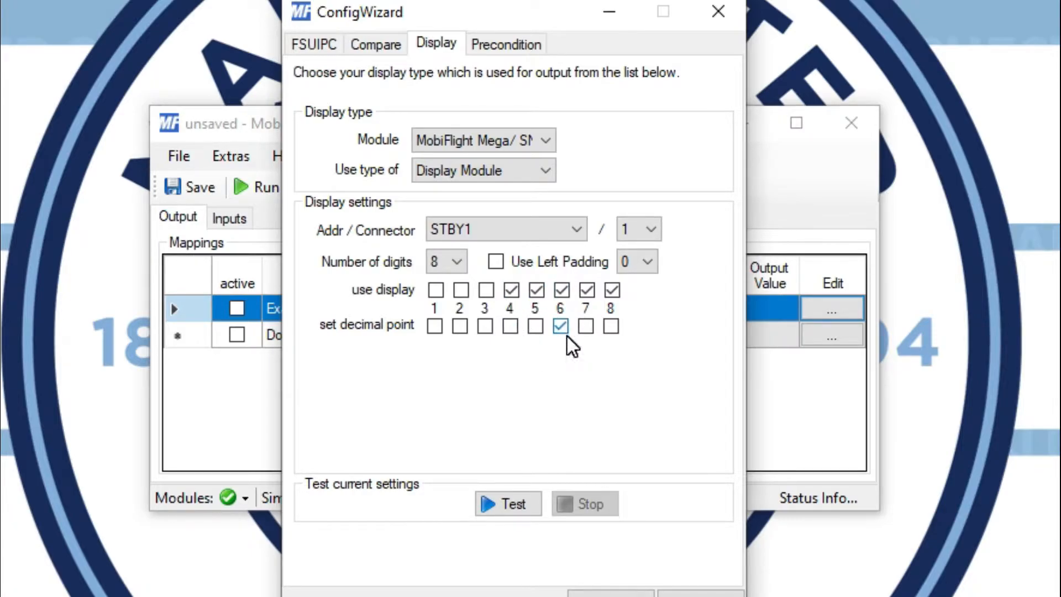
click(586, 289)
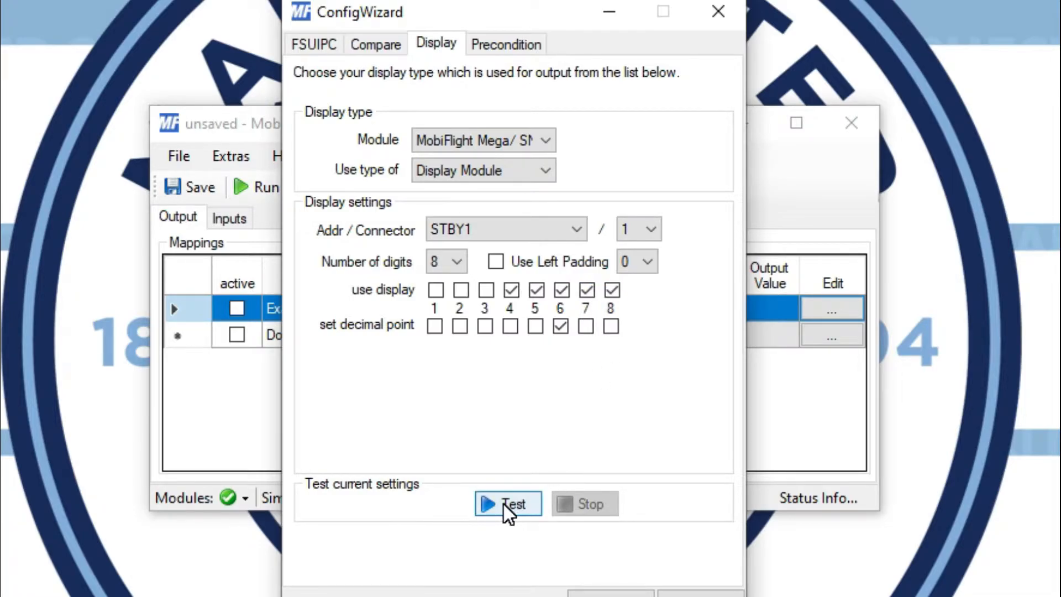
mouse_move(482, 520)
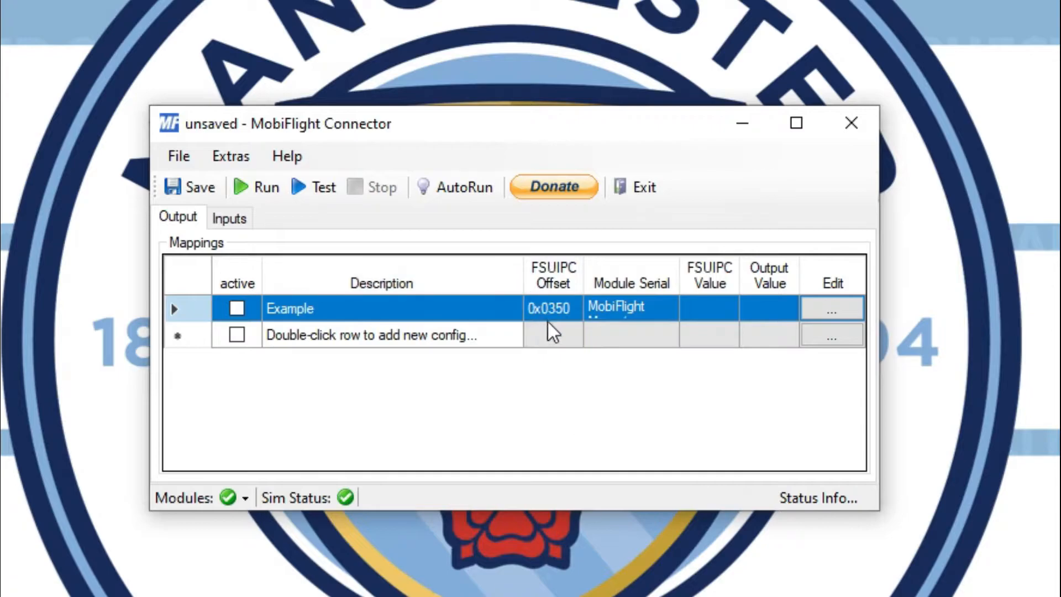
mouse_move(771, 308)
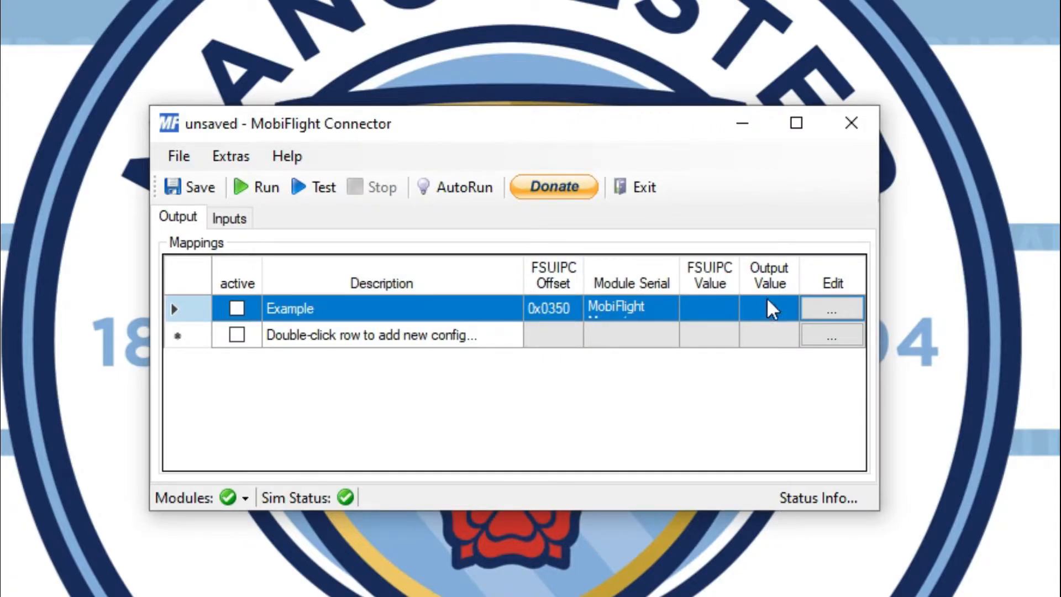
mouse_move(358, 314)
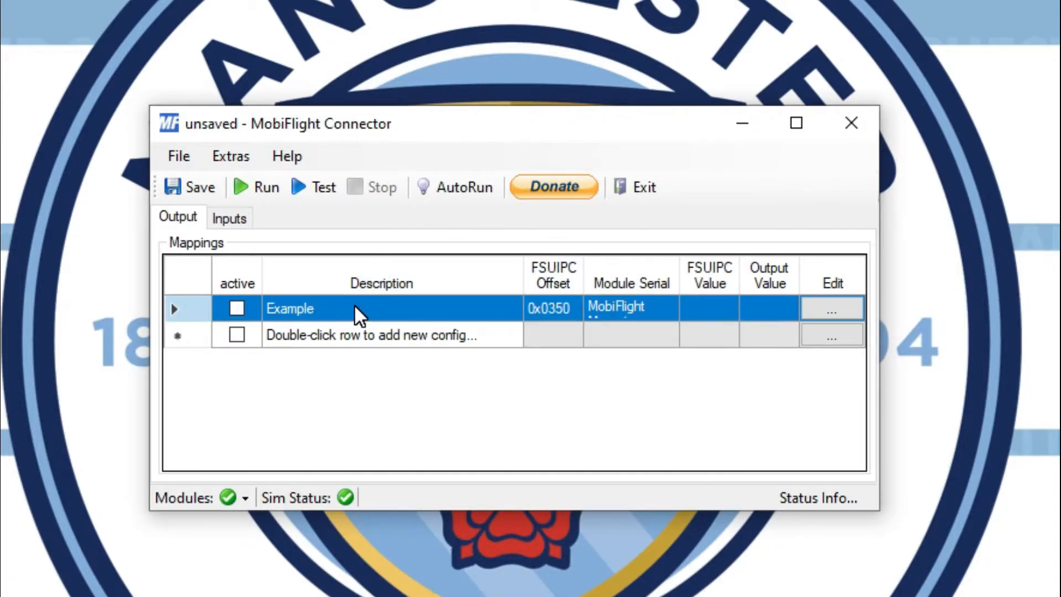